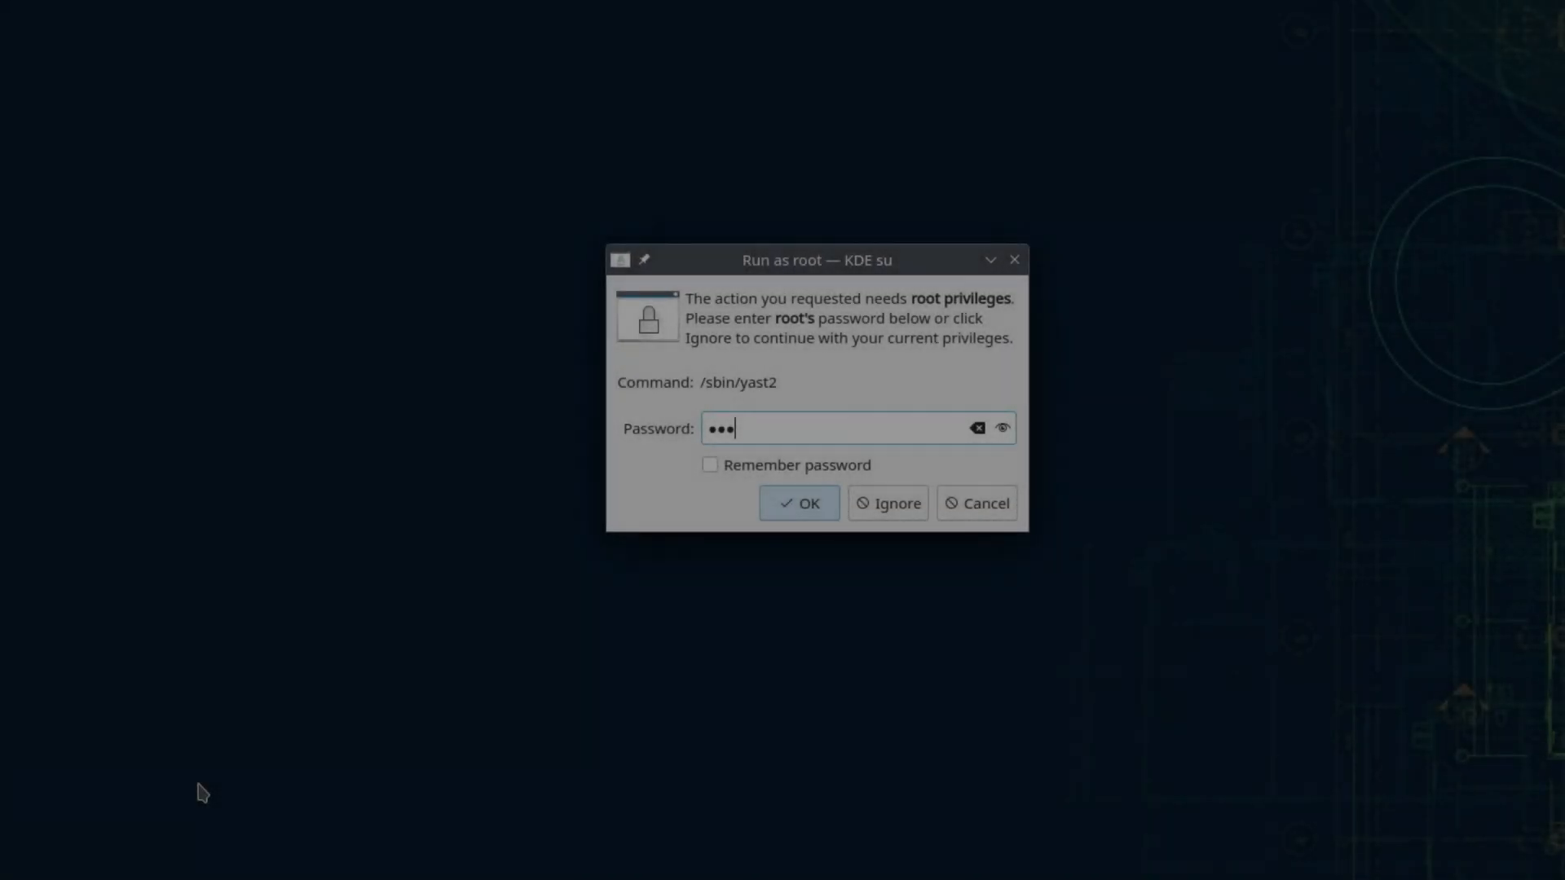
- Authenticate as root in the KDE su dialog to launch YaST with administrator privileges
{"action": "type", "text": "password"}
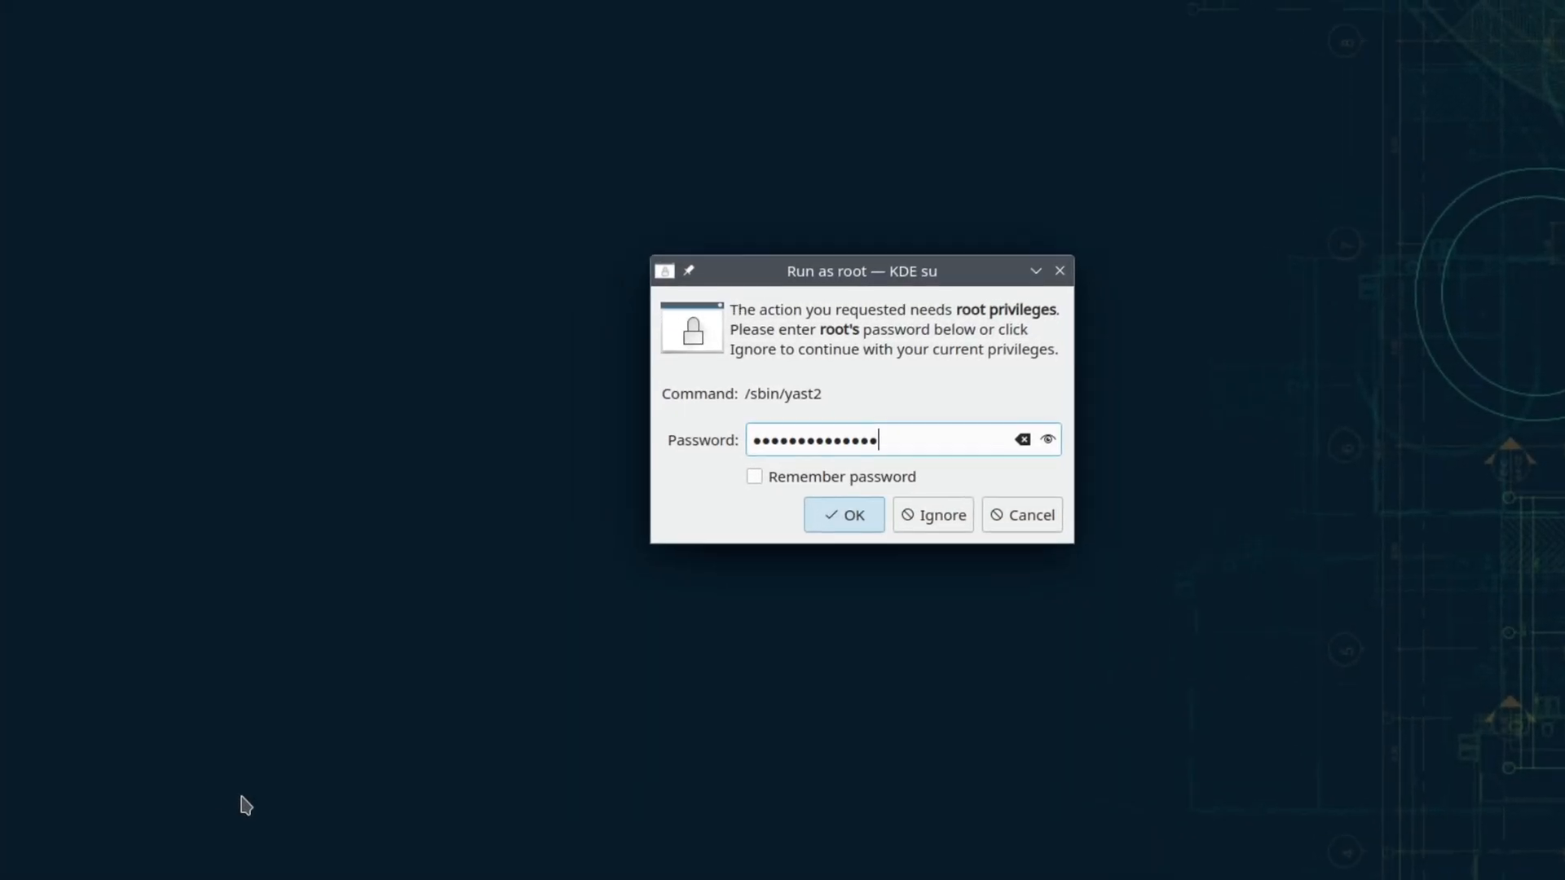
{"action": "left_click", "coordinate": [843, 514]}
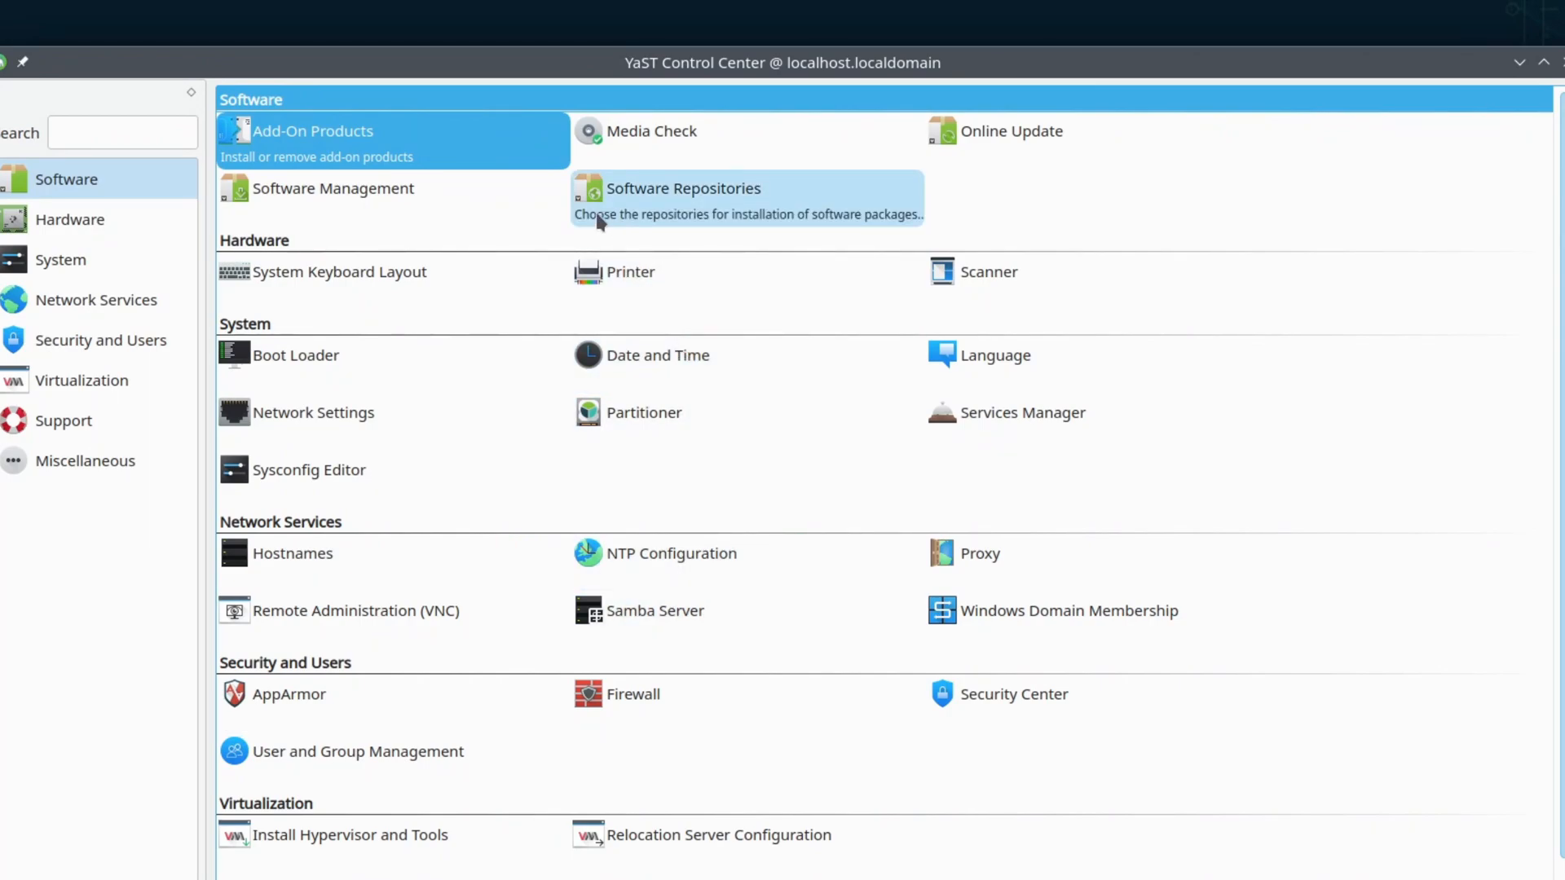
{"action": "mouse_move", "coordinate": [597, 222]}
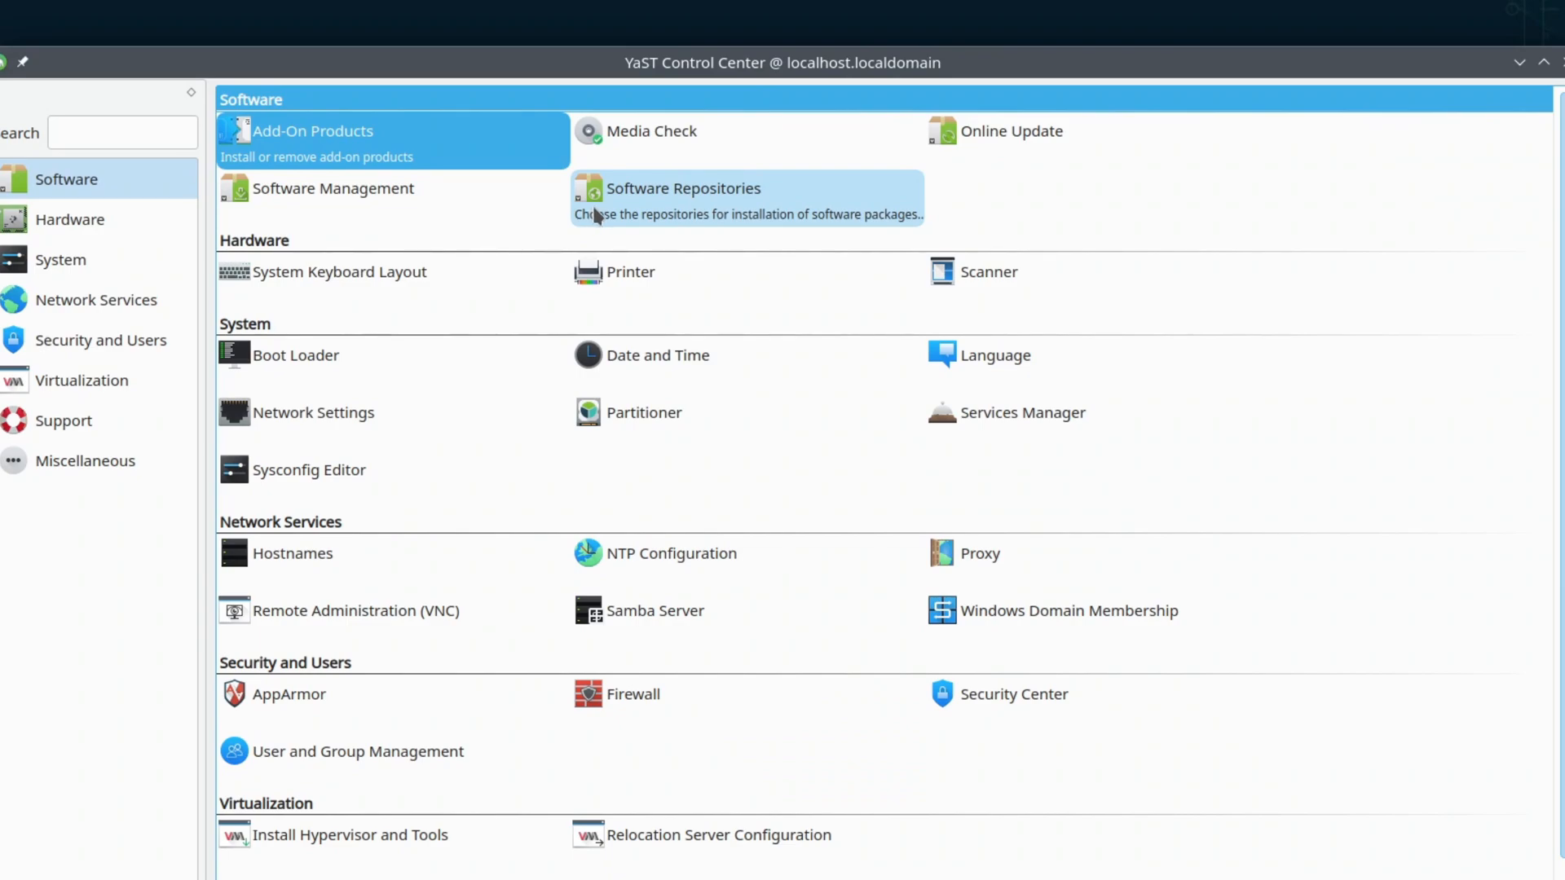
- Open the Software Repositories module from the YaST Control Center
{"action": "double_click", "coordinate": [683, 189]}
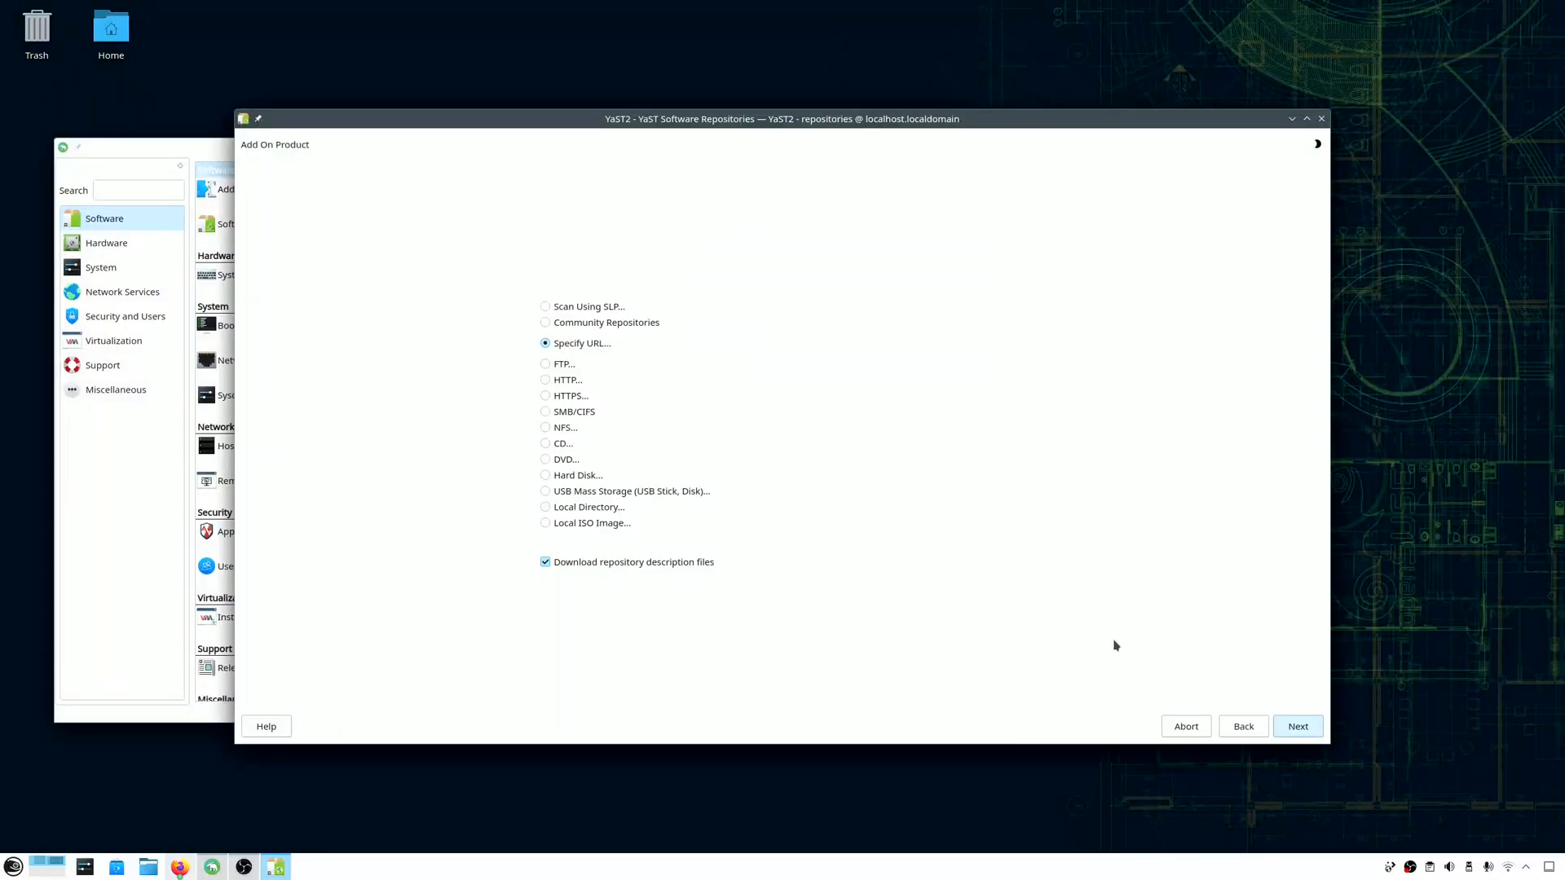
- Name the repository games:tools and enter its download.opensuse.org games:tools openSUSE Tumbleweed URL
{"action": "left_click", "coordinate": [1298, 725]}
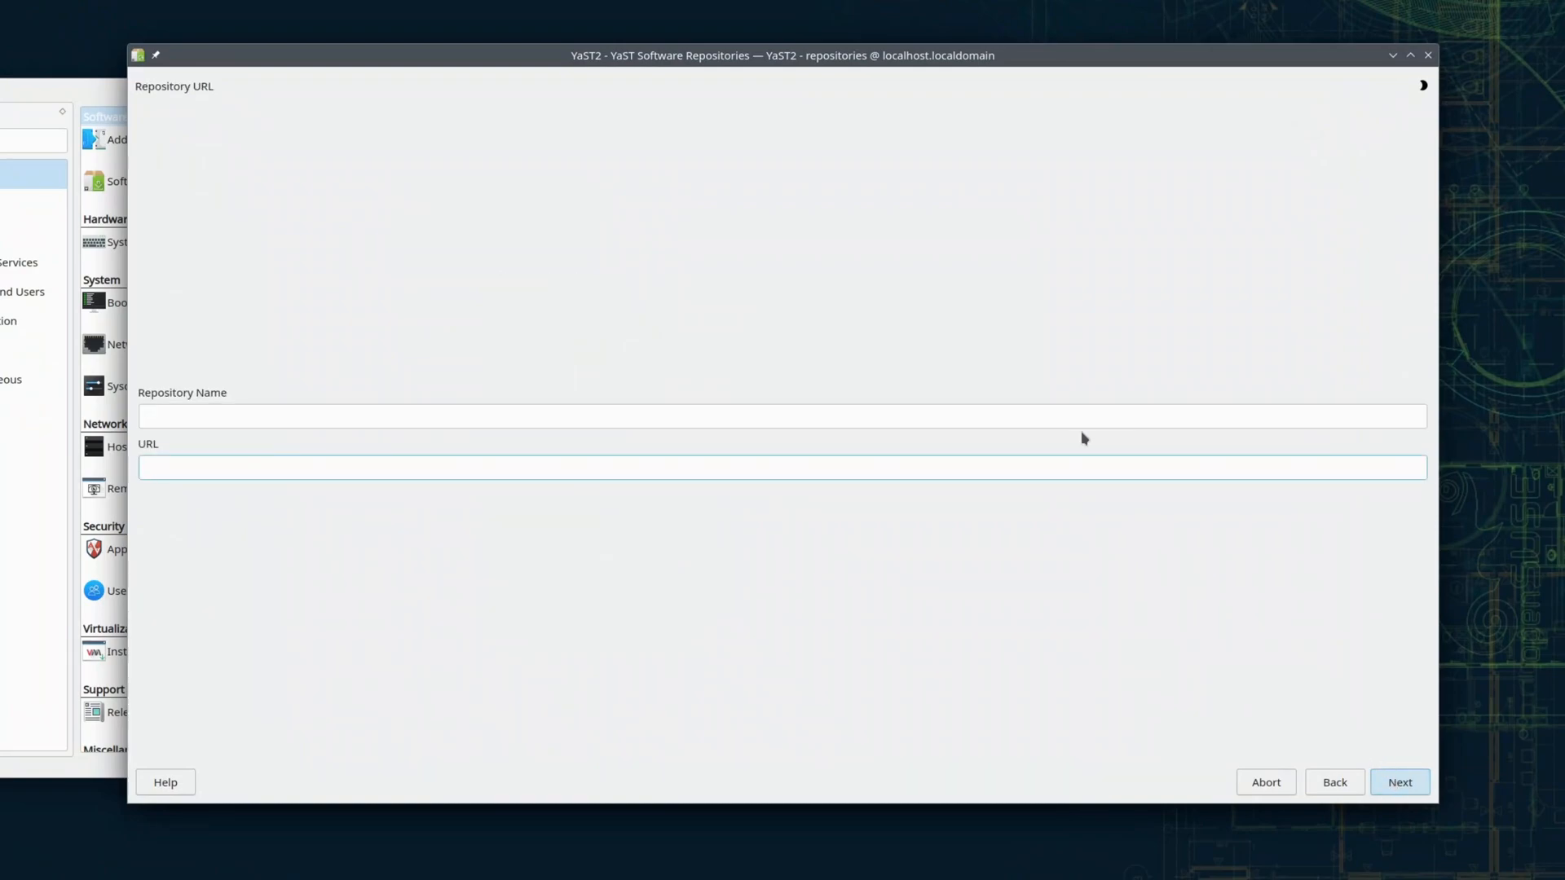
{"action": "type", "text": "games:tools"}
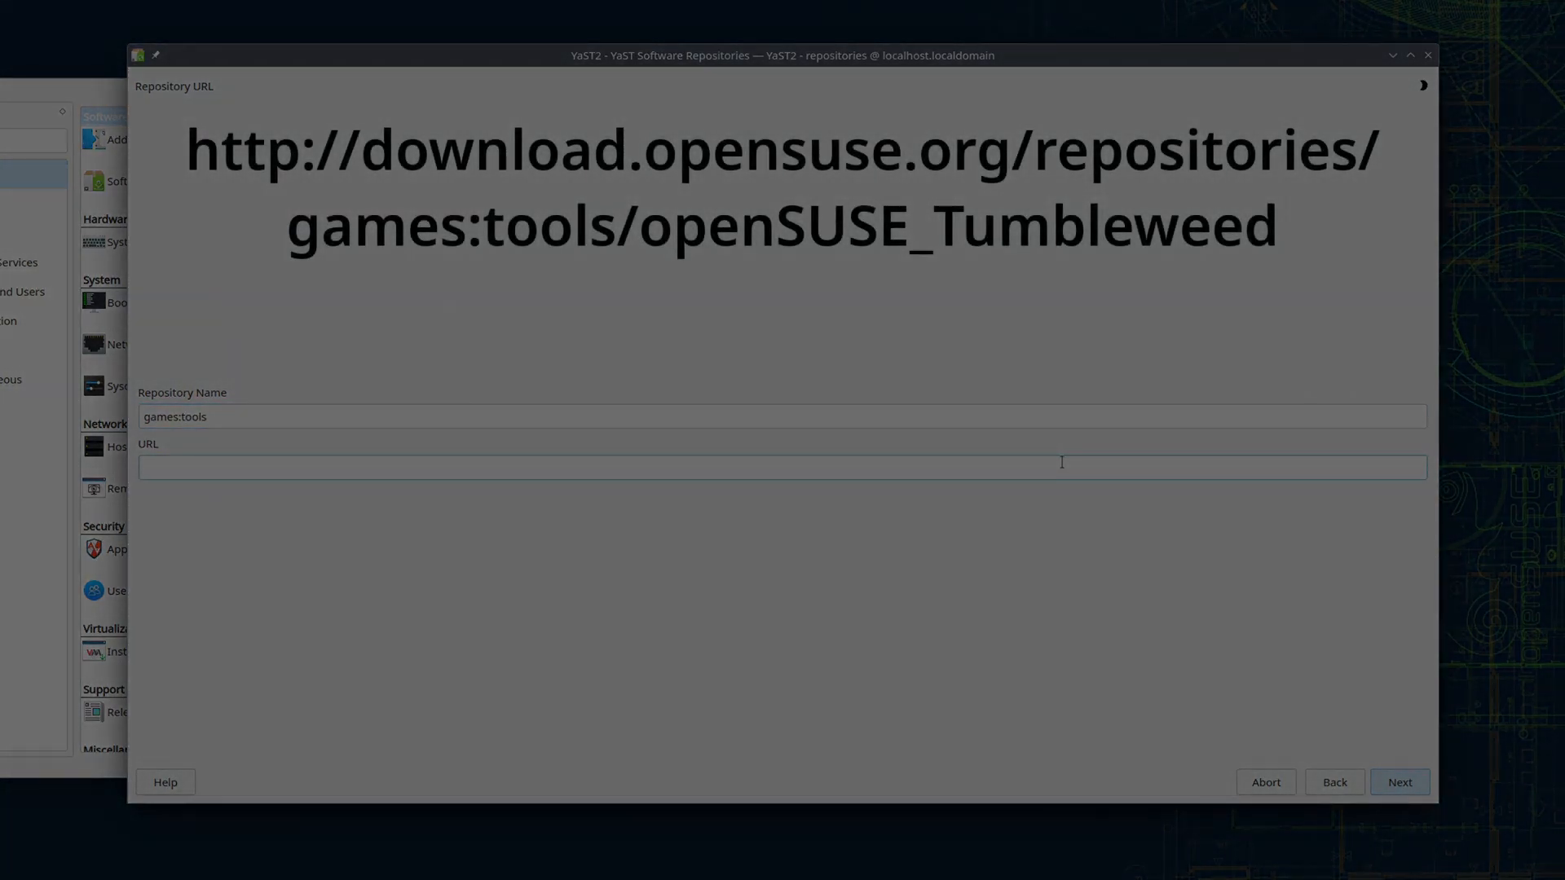
{"action": "type", "text": "http:"}
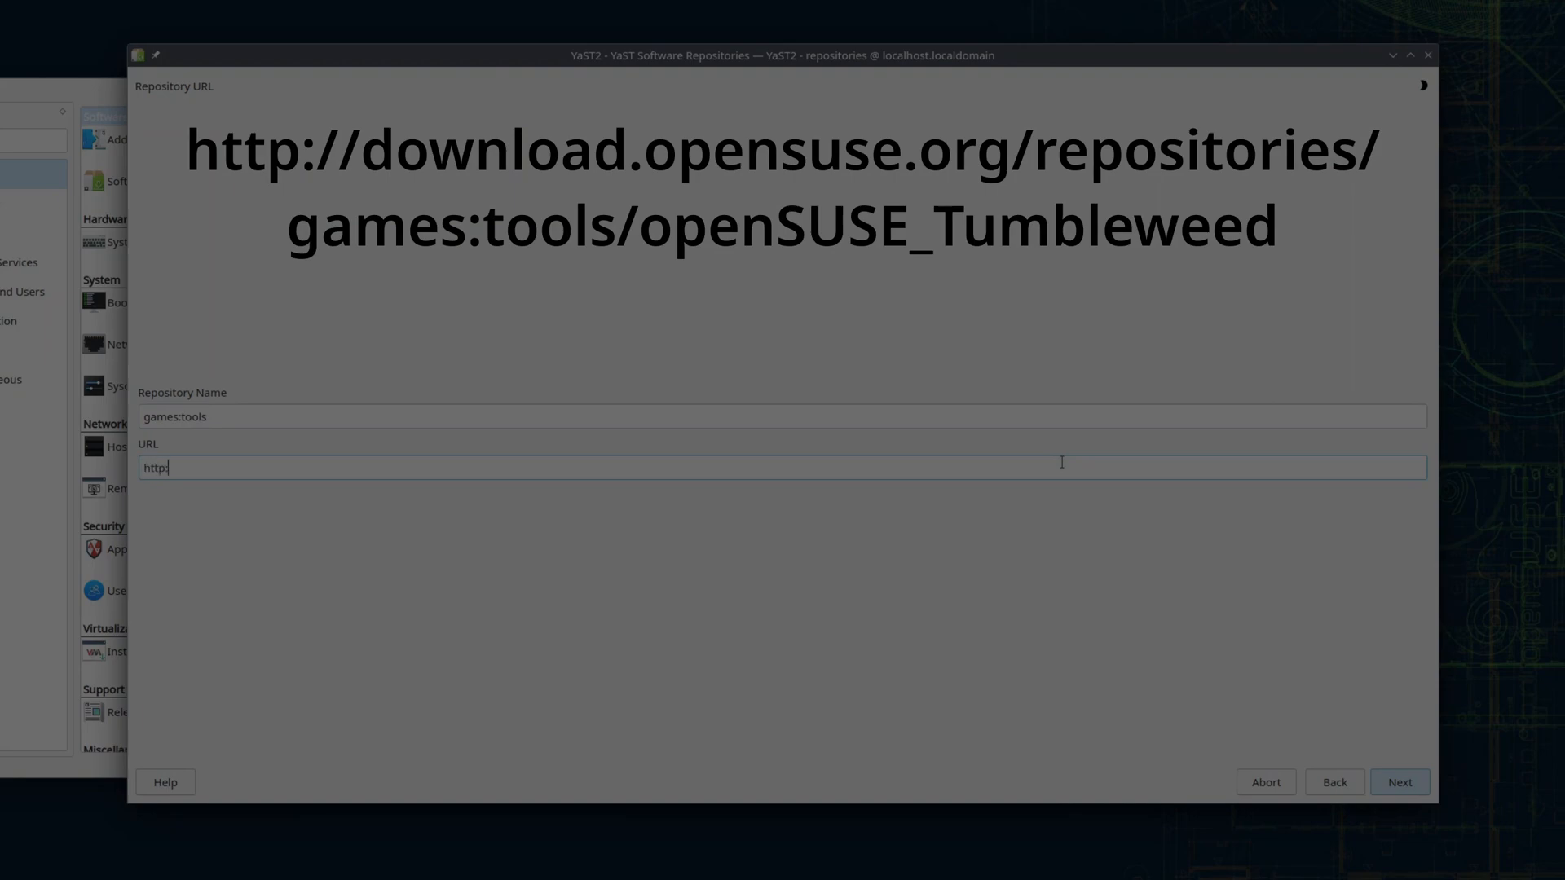
{"action": "type", "text": "//down"}
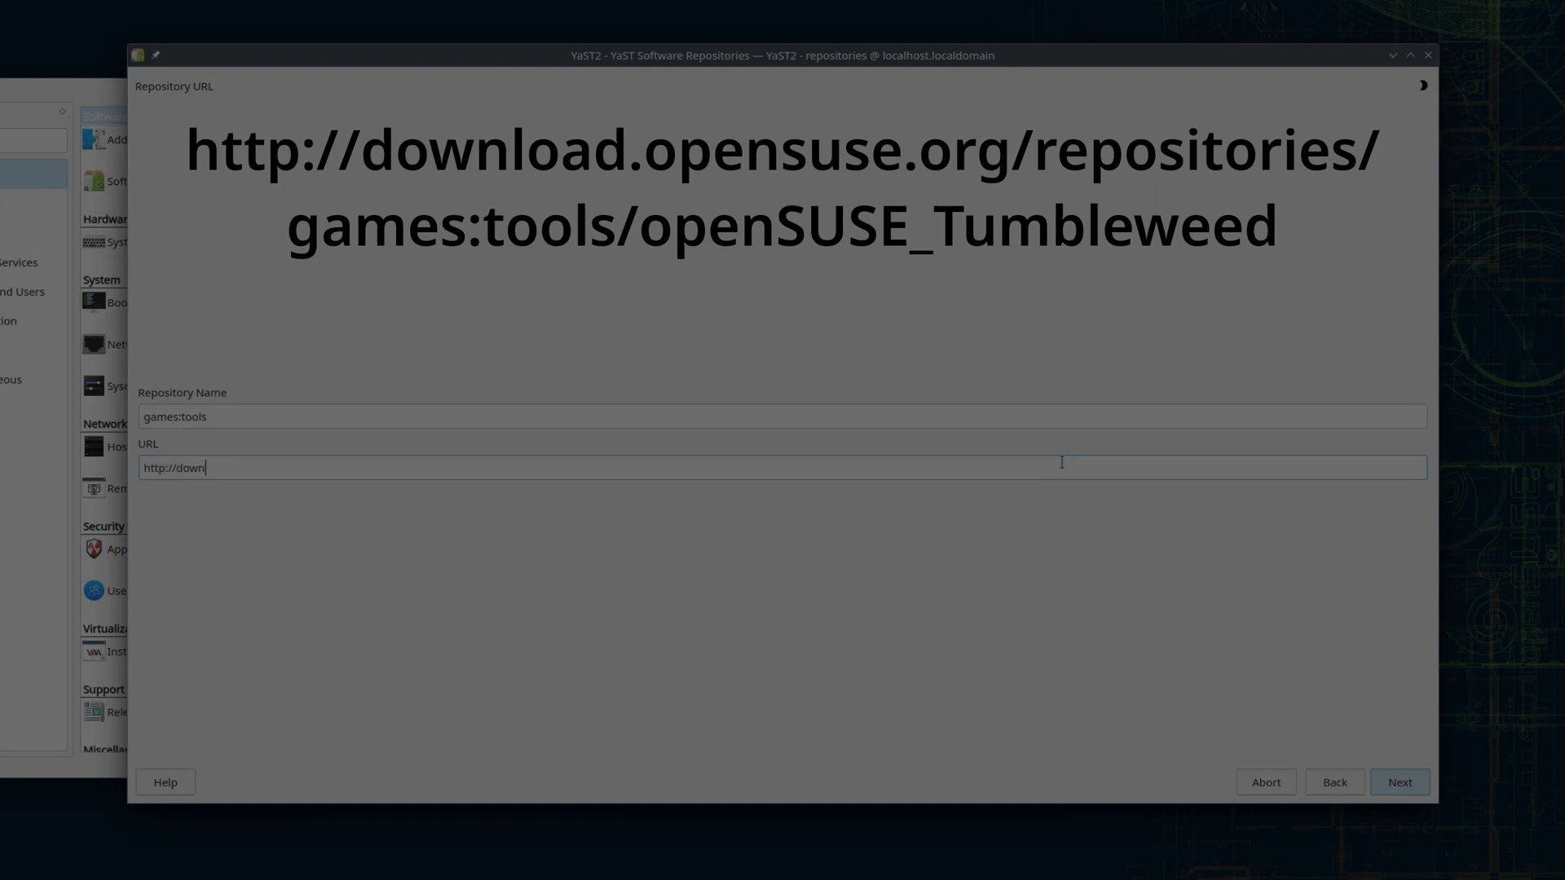
{"action": "type", "text": "load.opensuse.o"}
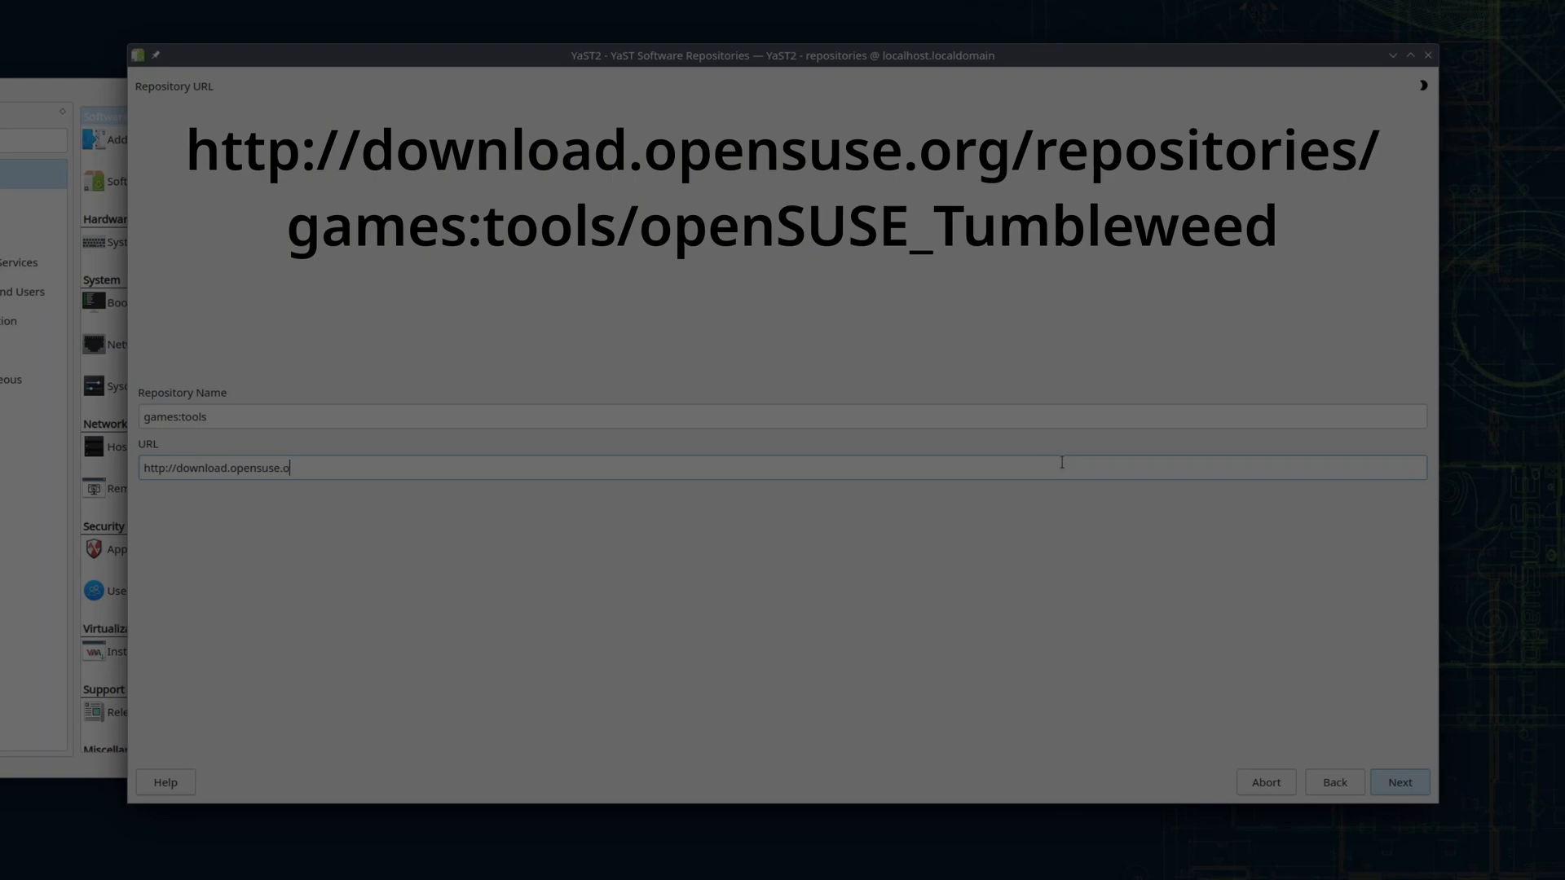
{"action": "type", "text": "rg/repositories/"}
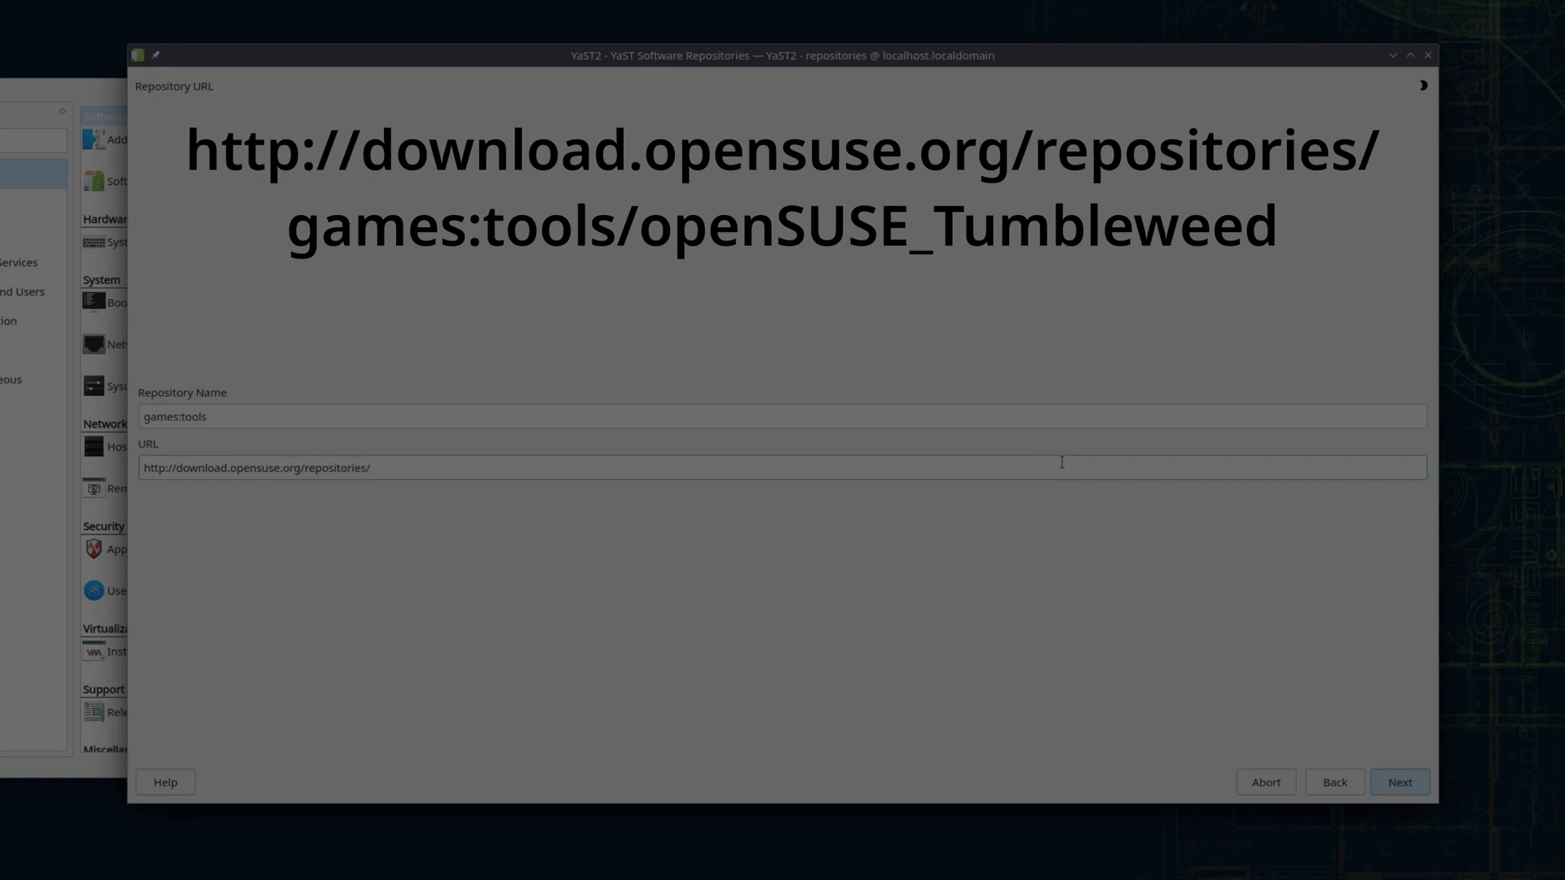
{"action": "type", "text": "games:tools"}
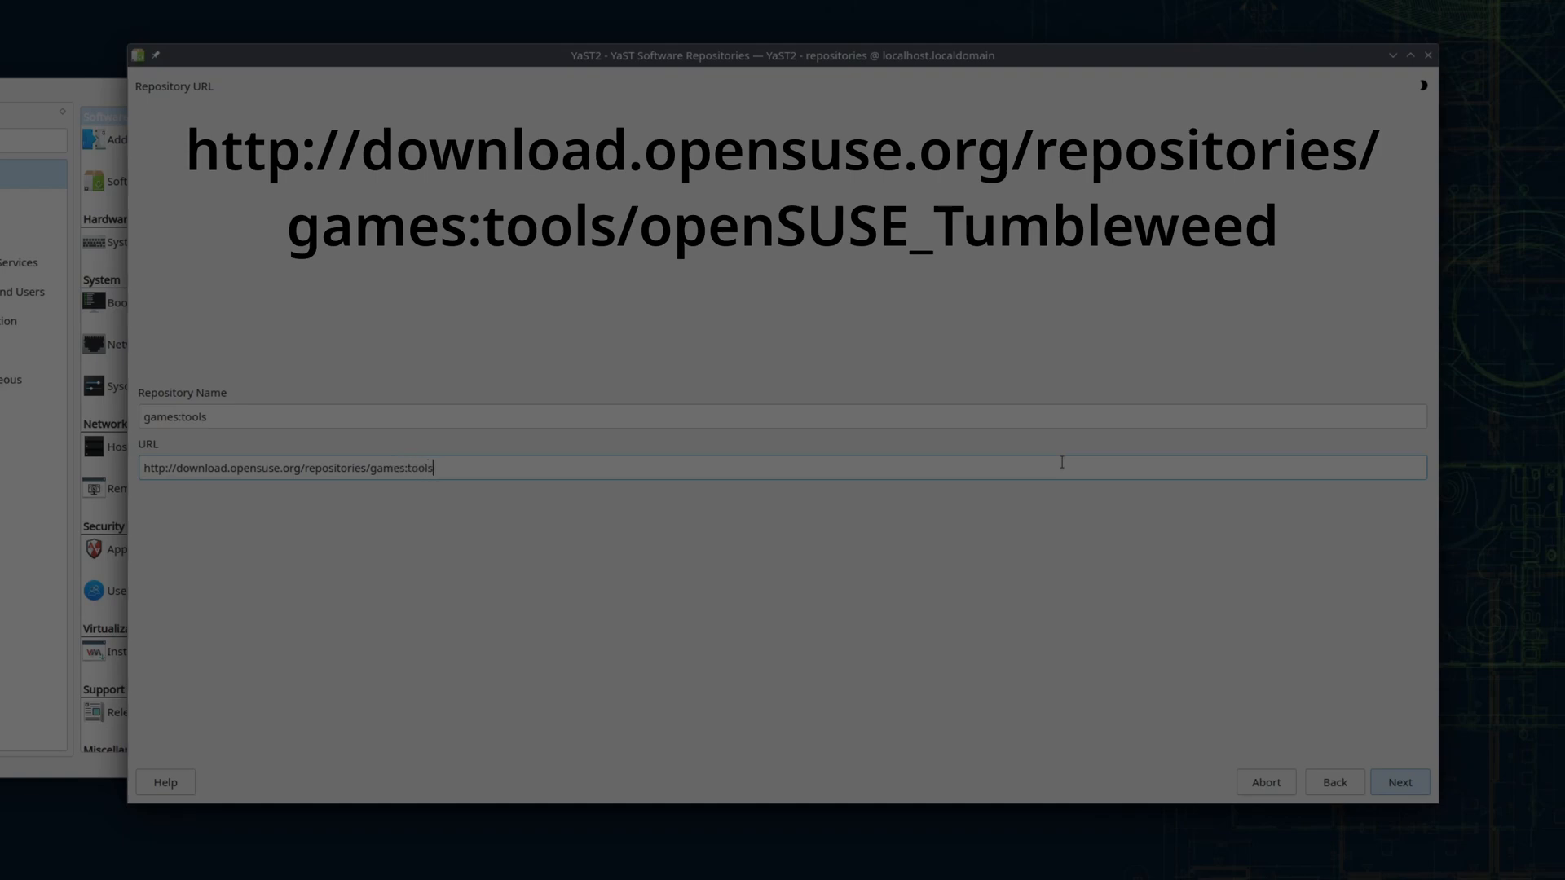
{"action": "type", "text": "/openSUSE"}
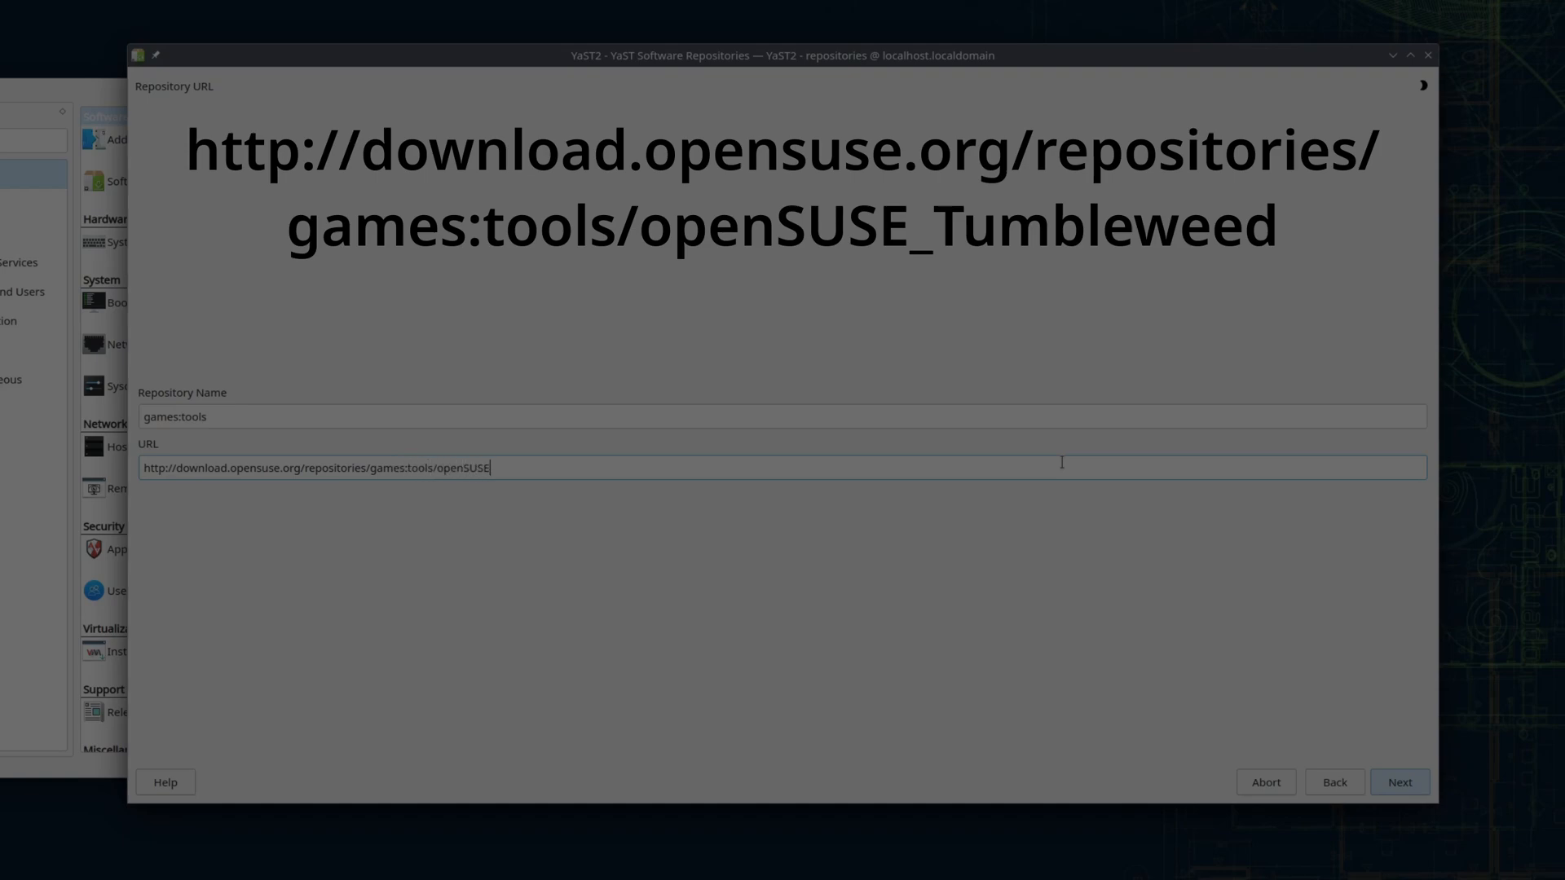
{"action": "type", "text": "_Tumble"}
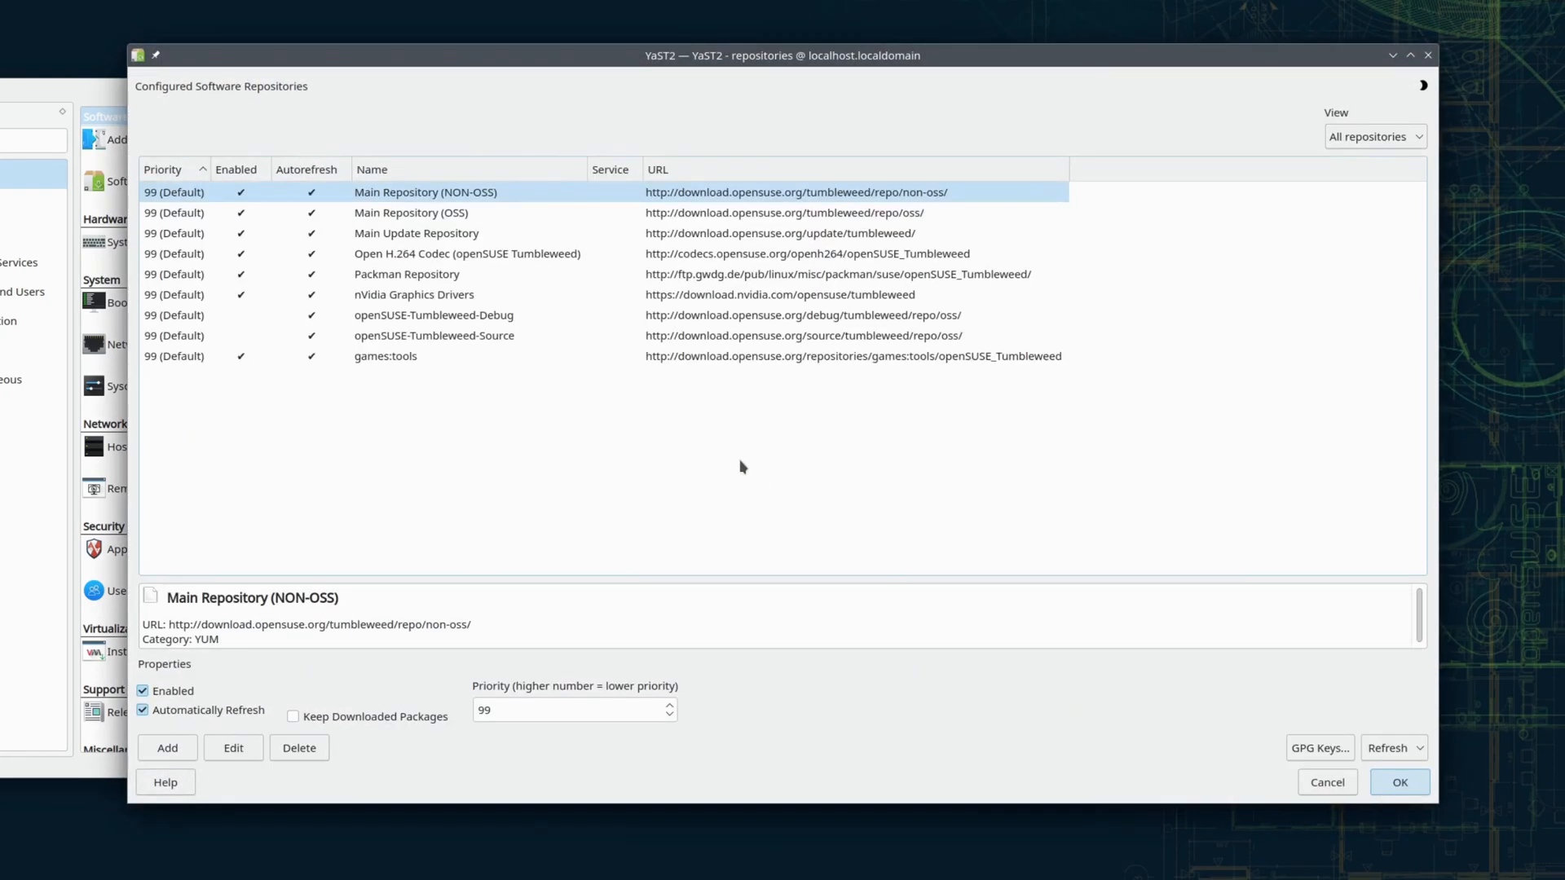
- Save the configured repository list now including games:tools
{"action": "left_click", "coordinate": [385, 355]}
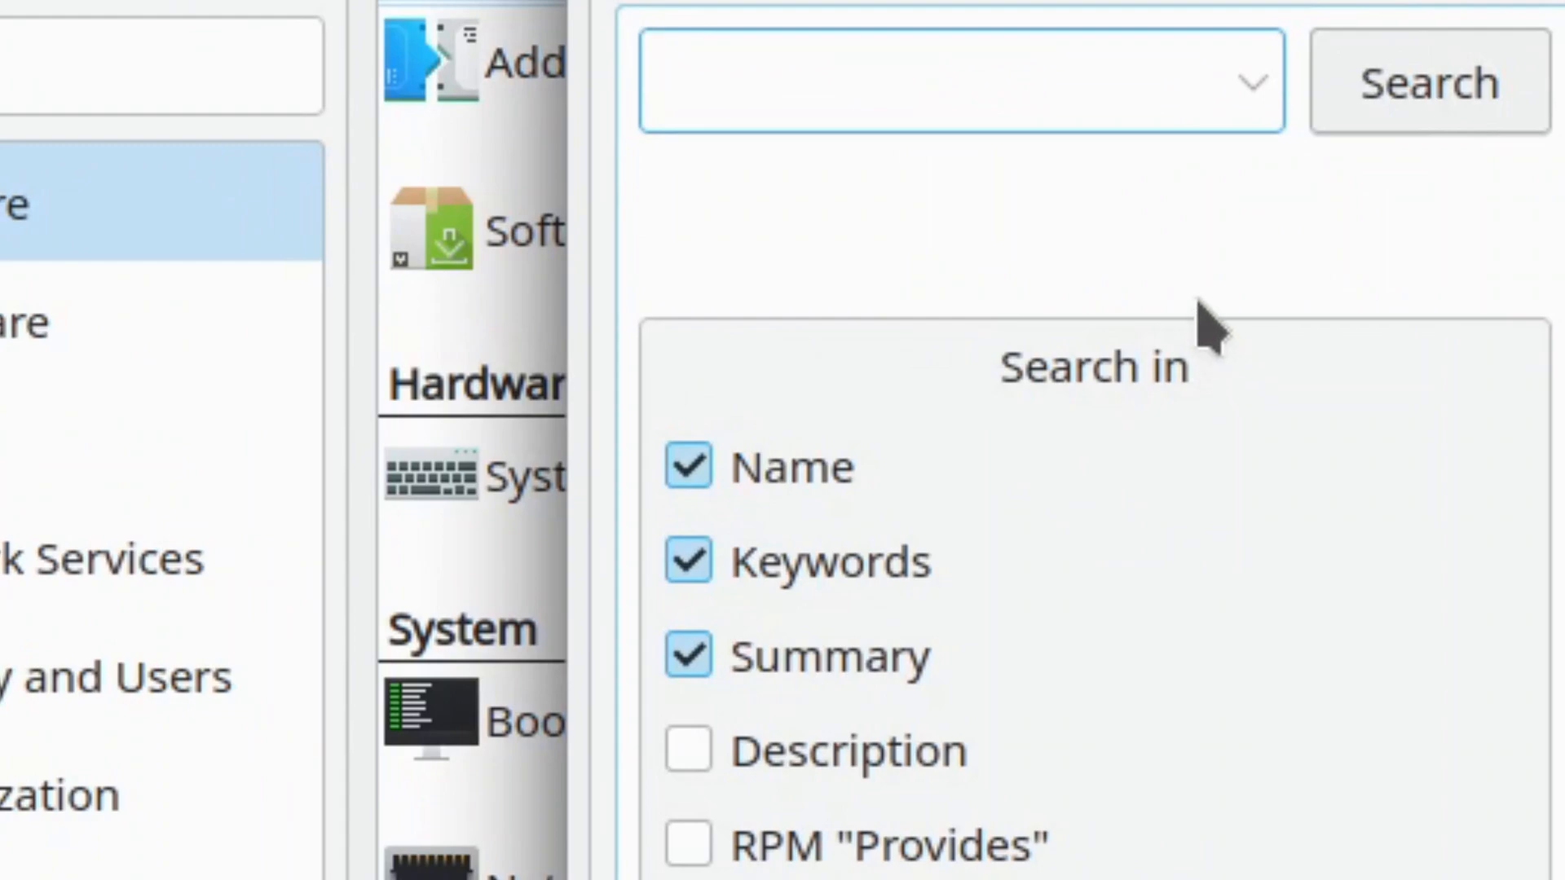
{"action": "mouse_move", "coordinate": [1208, 210]}
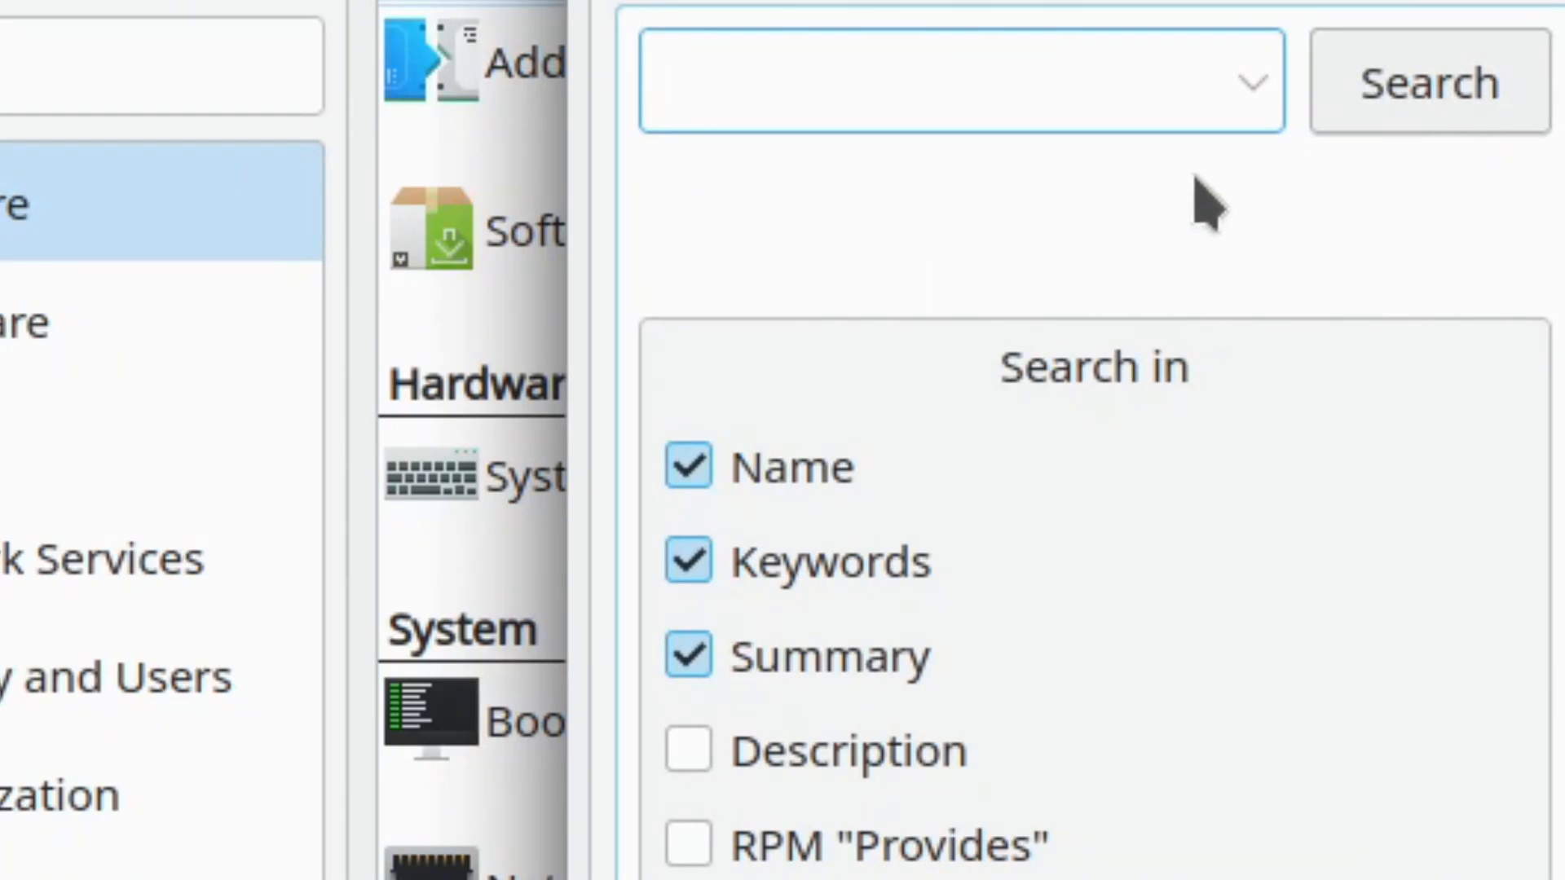
- Search GameMode and mark gamemoded and the libgamemode libraries, including 32-bit versions, for installation
{"action": "type", "text": "GameM"}
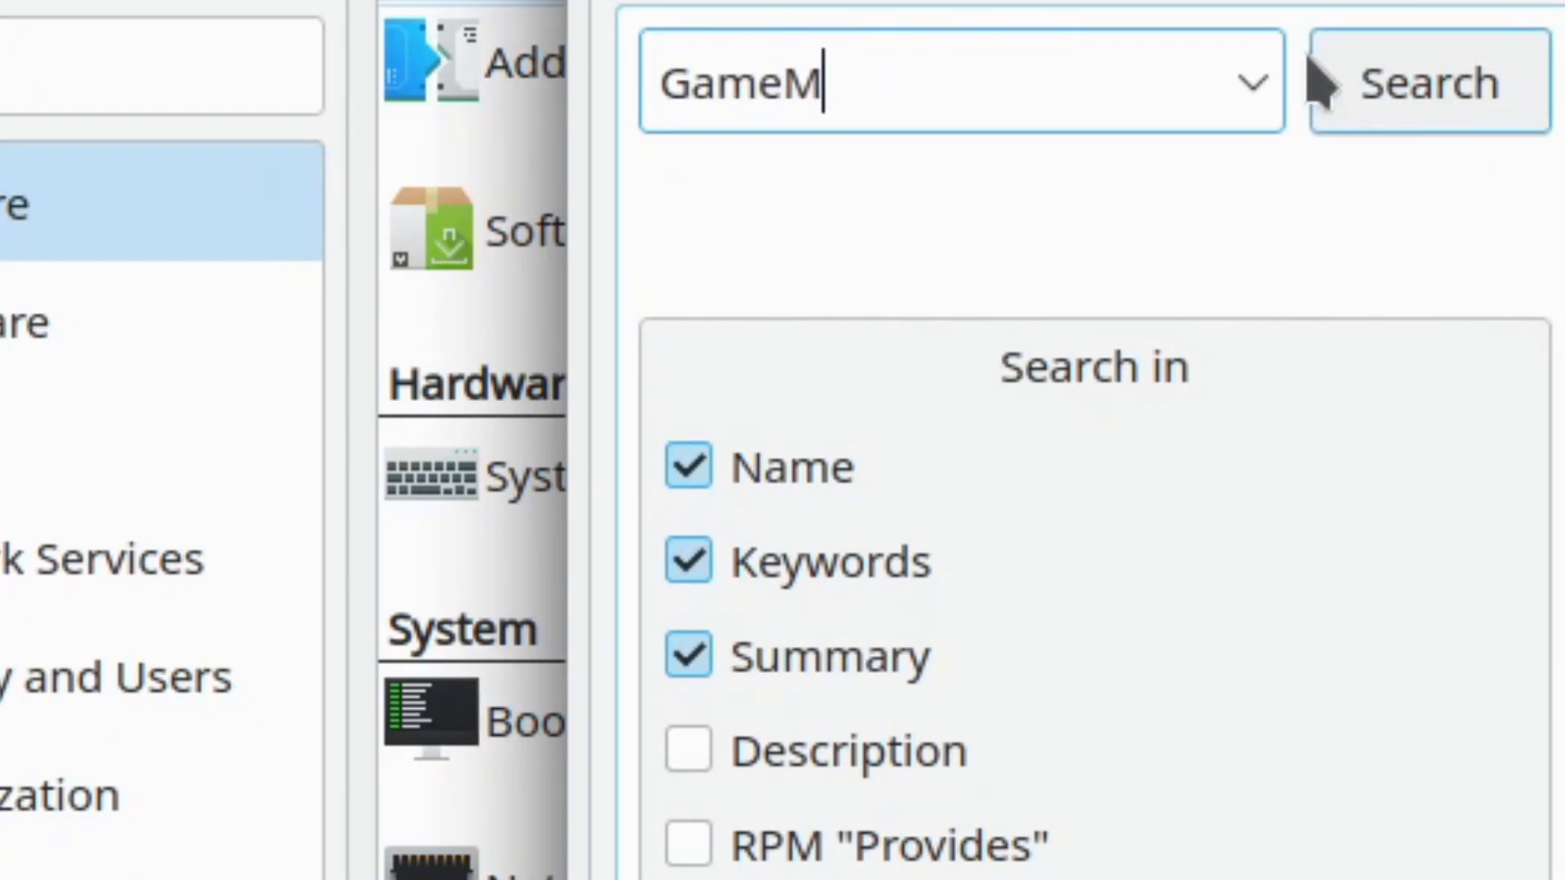
{"action": "type", "text": "ode"}
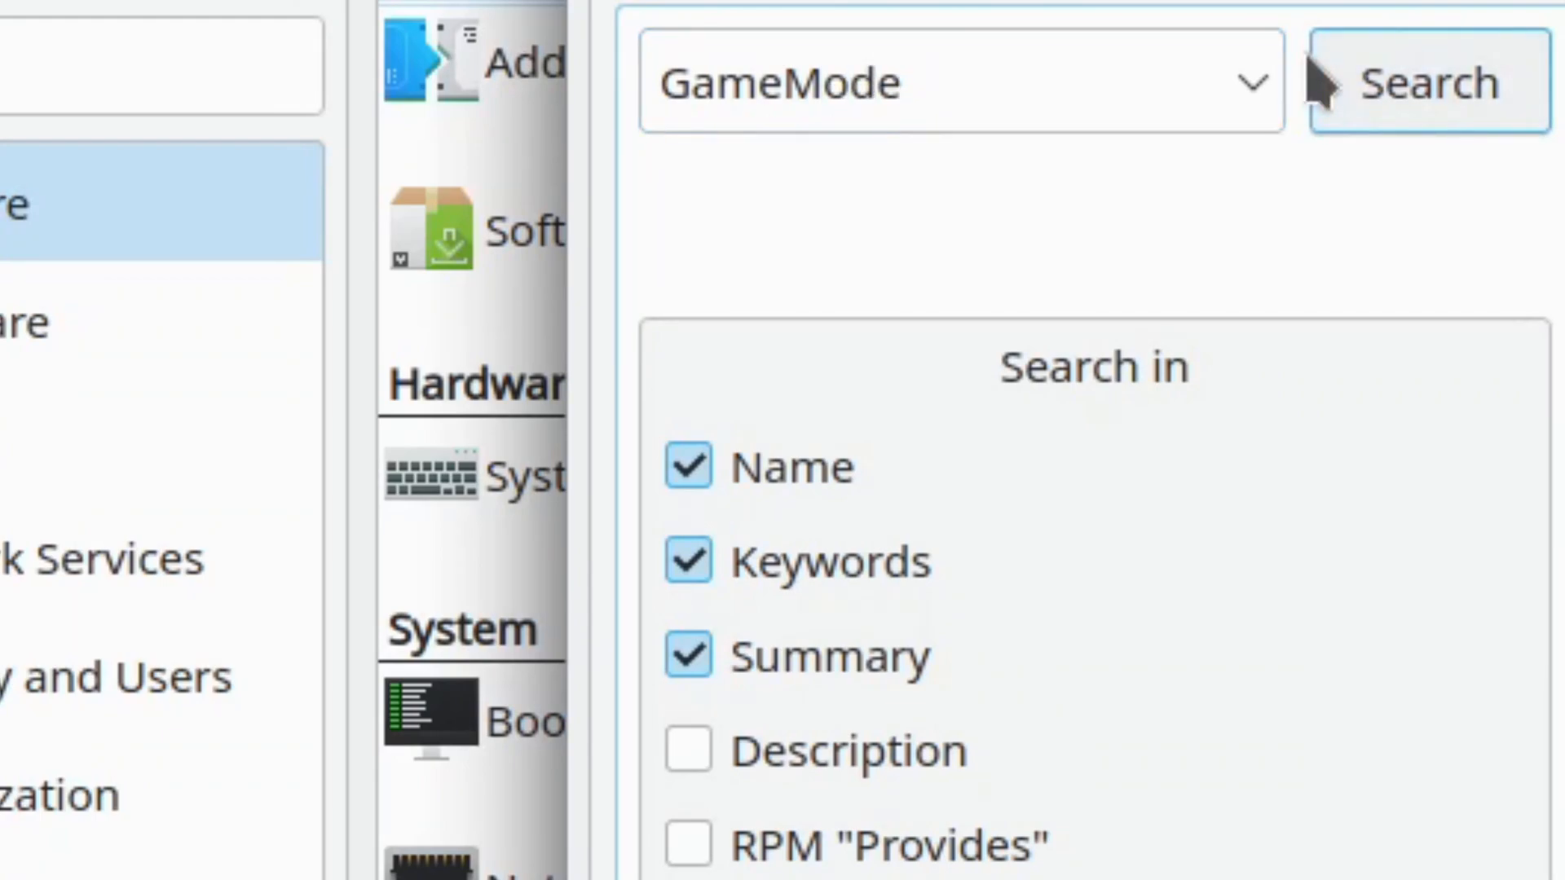
{"action": "left_click", "coordinate": [1428, 82]}
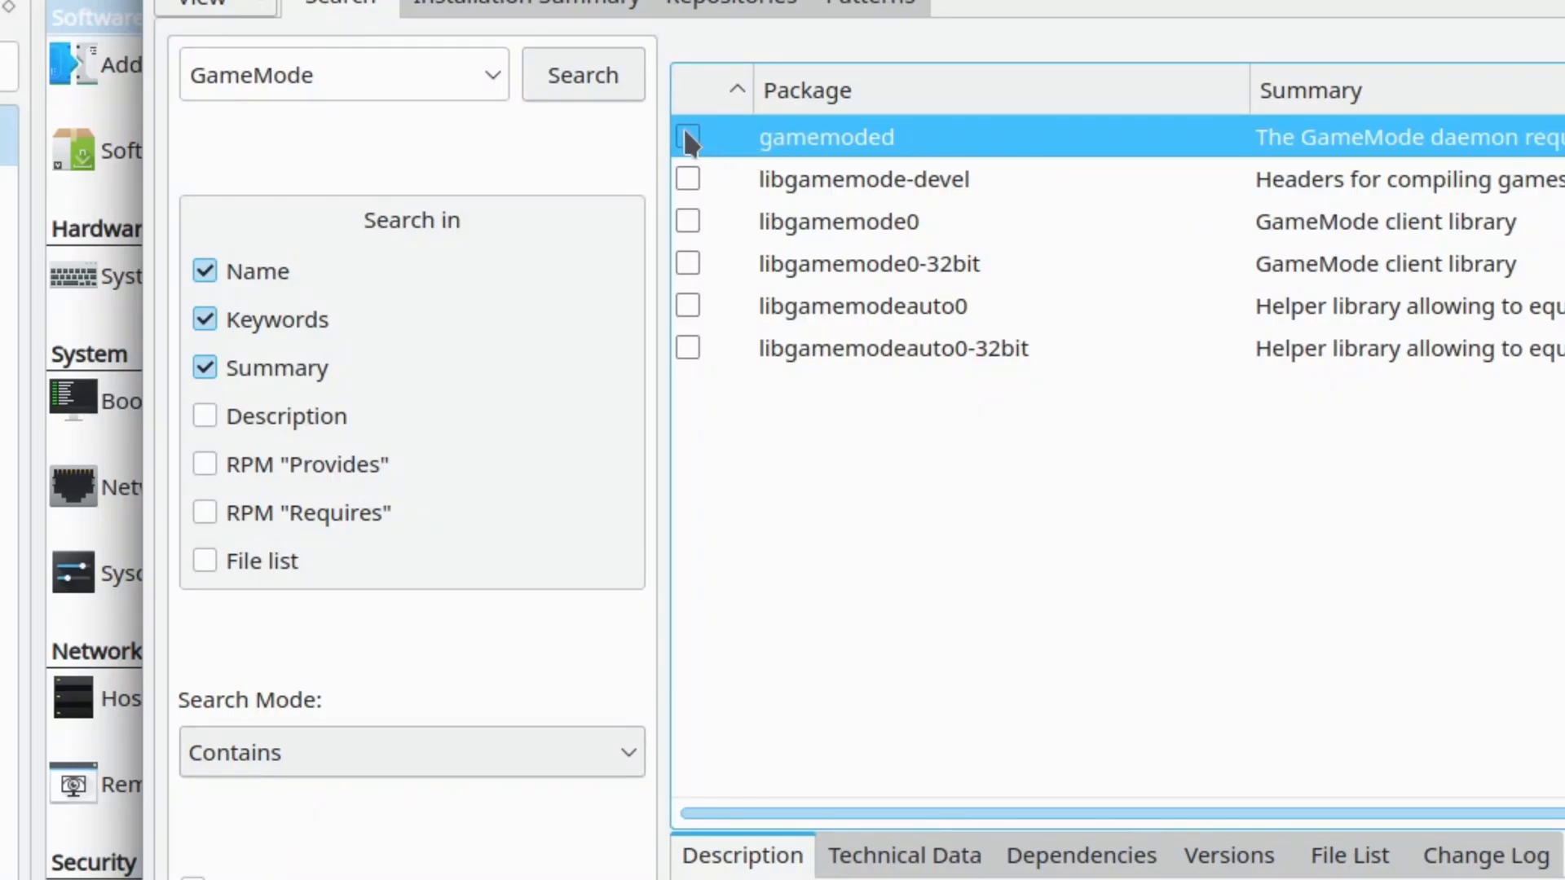
{"action": "left_click", "coordinate": [686, 137]}
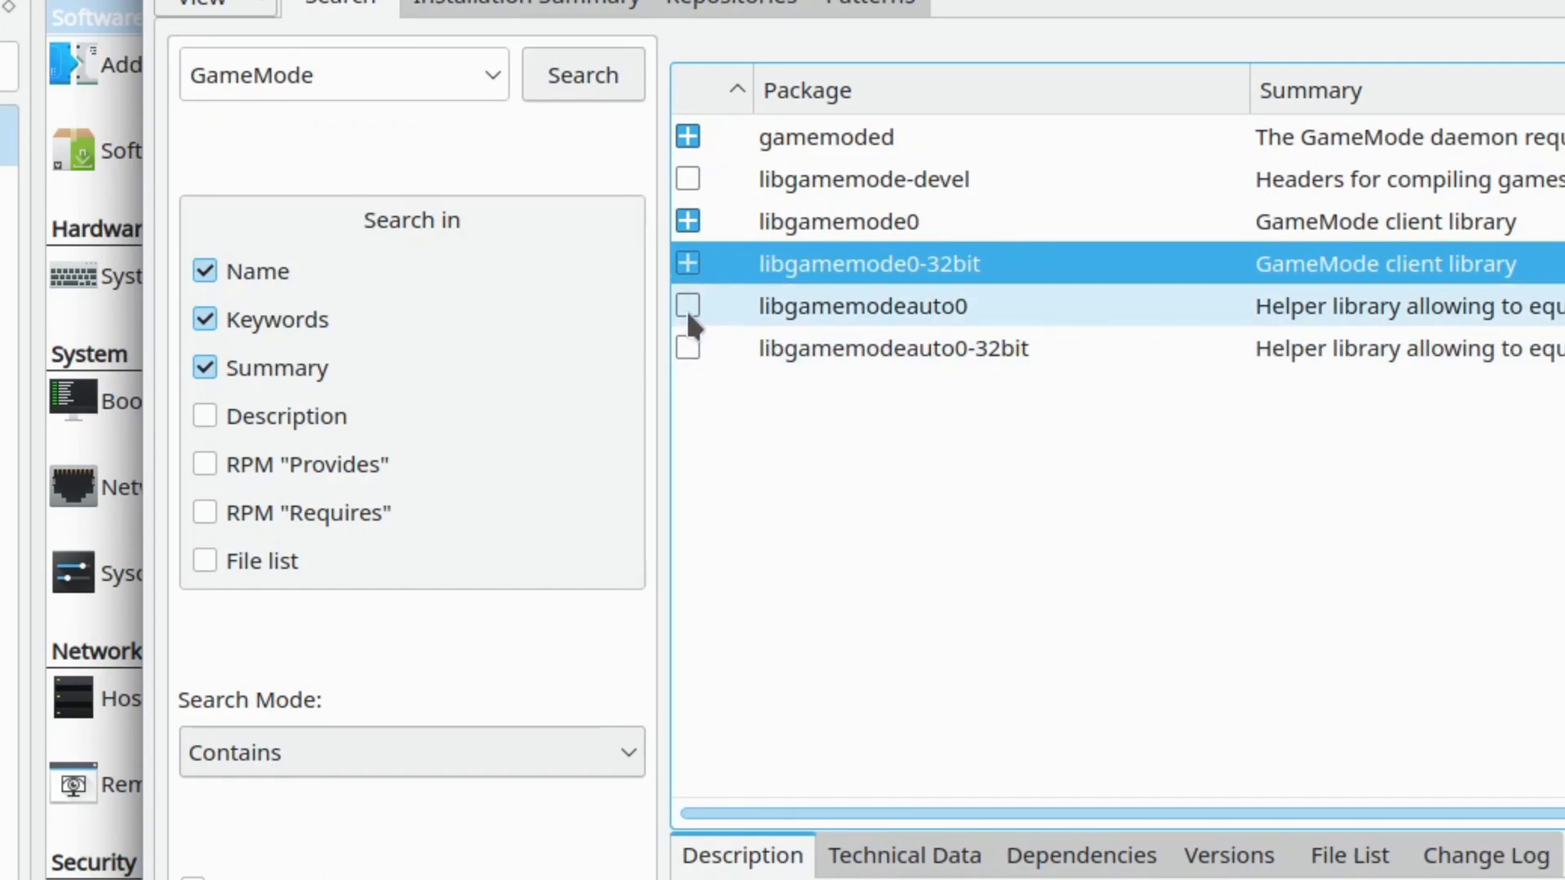
{"action": "left_click", "coordinate": [861, 304]}
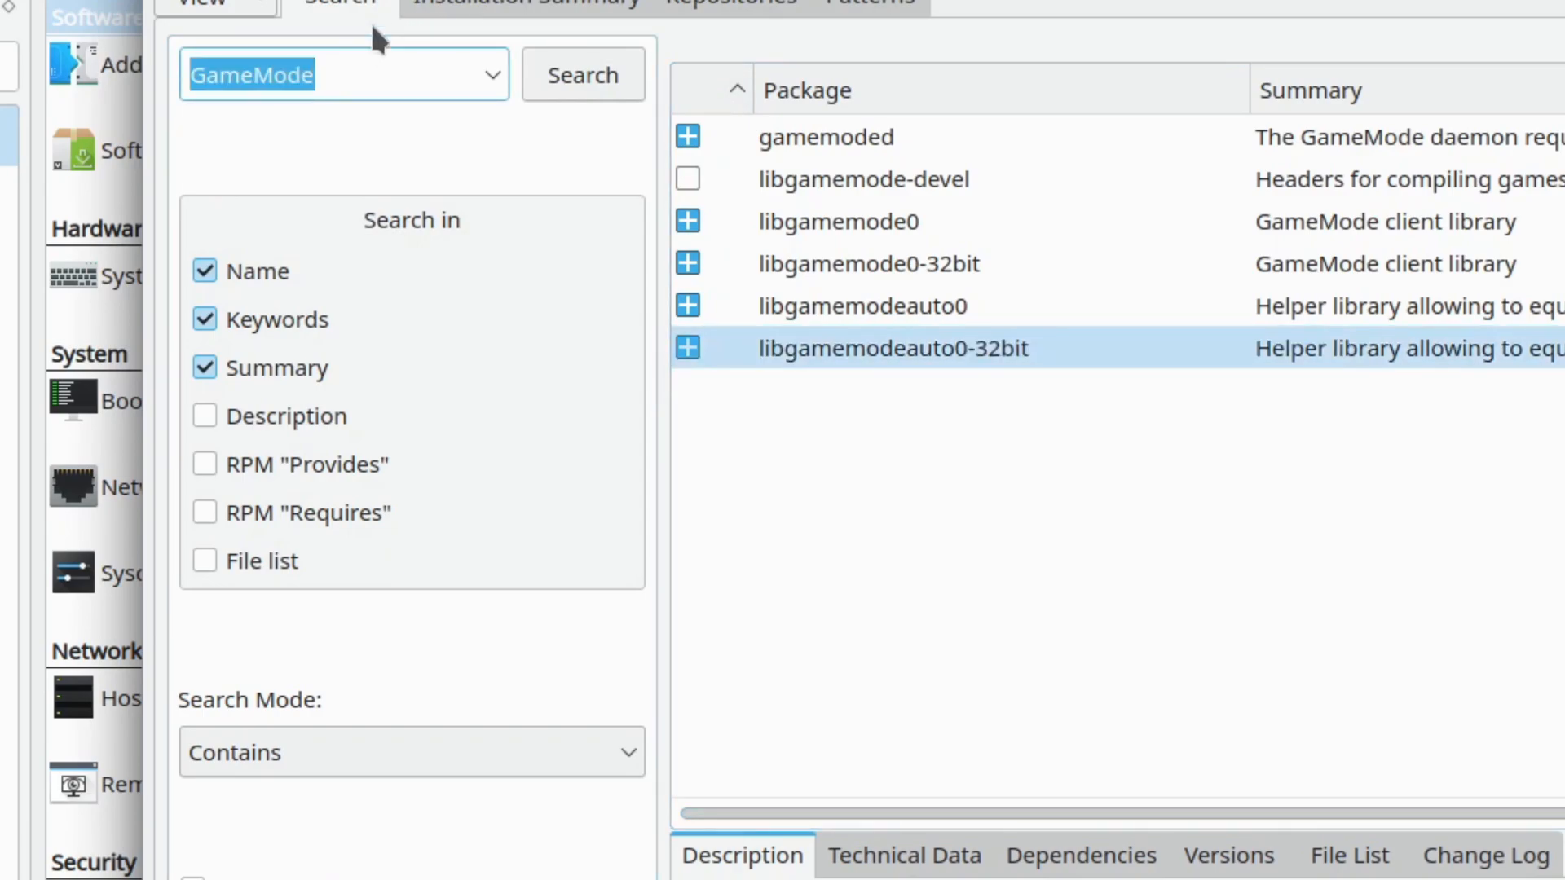
- Search Mangohud and mark mangohud and mangohud-32bit for installation
{"action": "type", "text": "Go"}
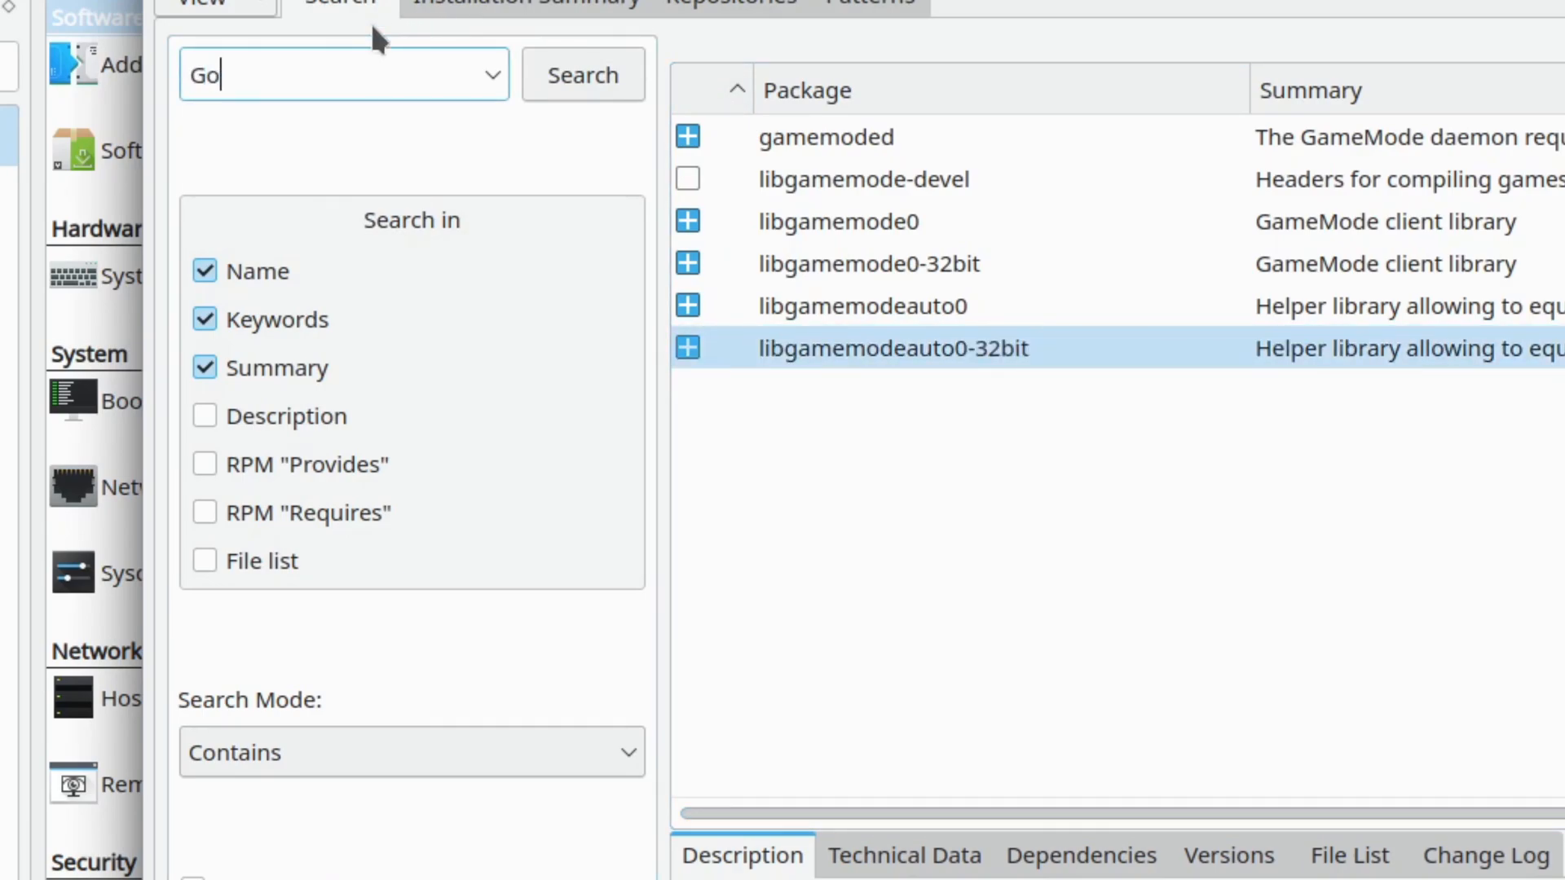
{"action": "type", "text": "Mango"}
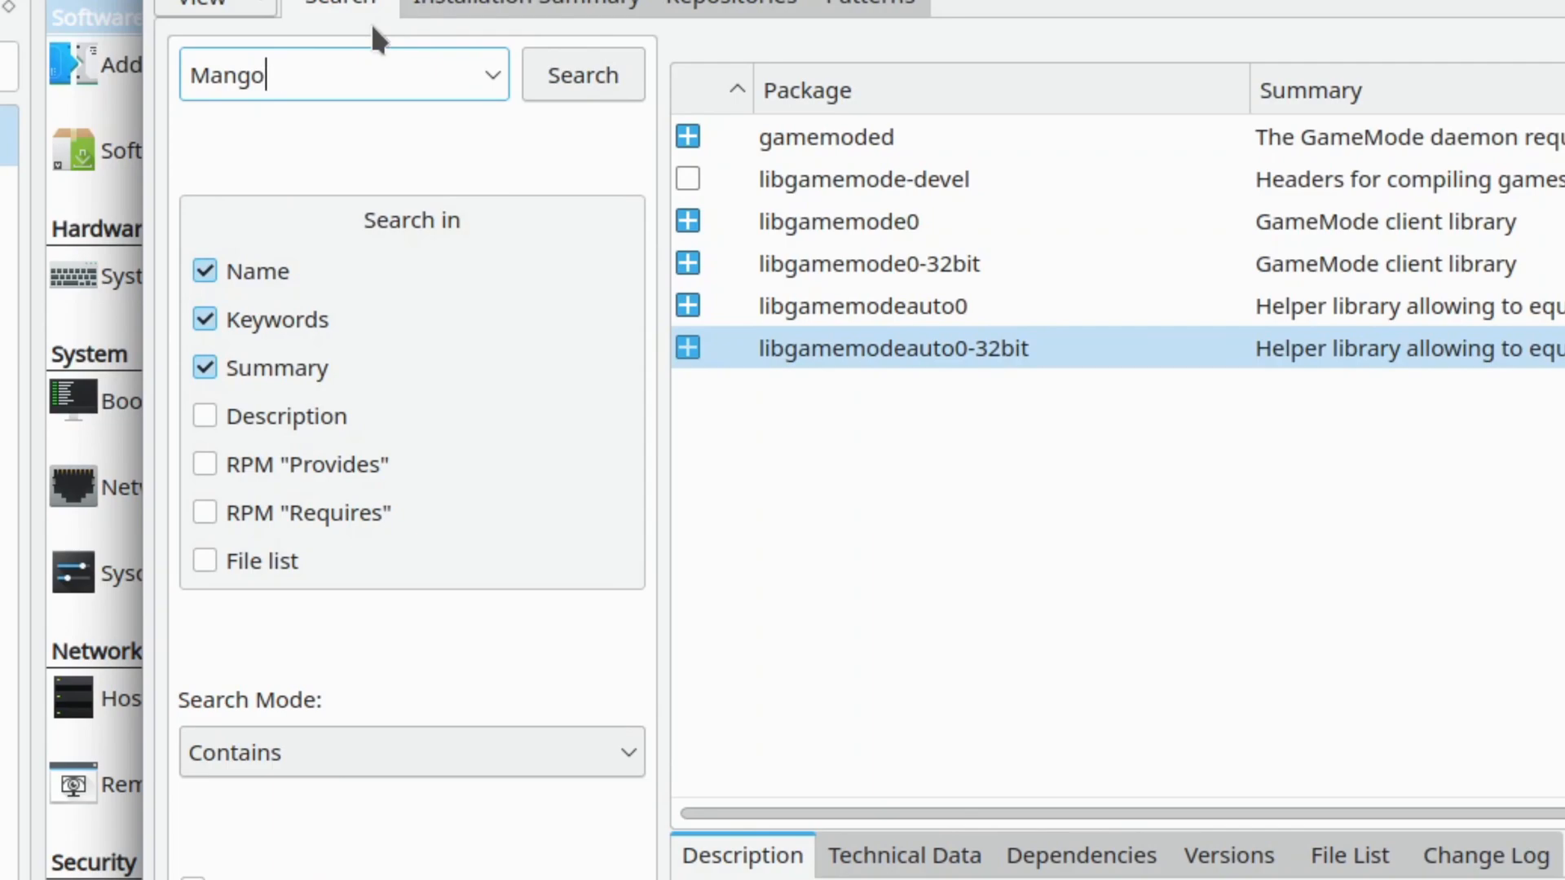
{"action": "type", "text": "hud"}
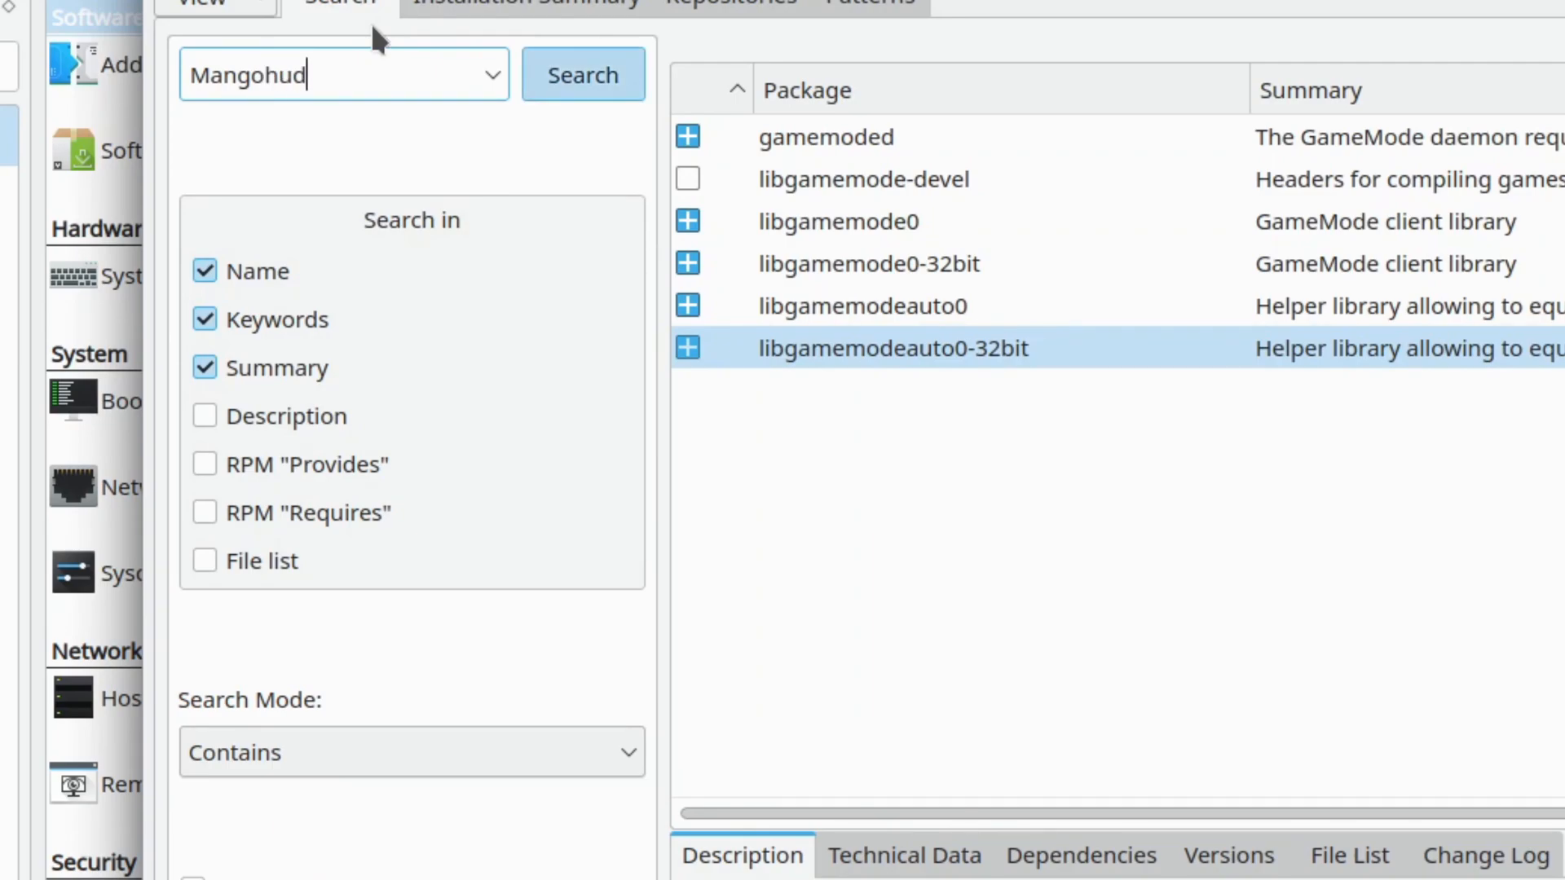
{"action": "left_click", "coordinate": [583, 73]}
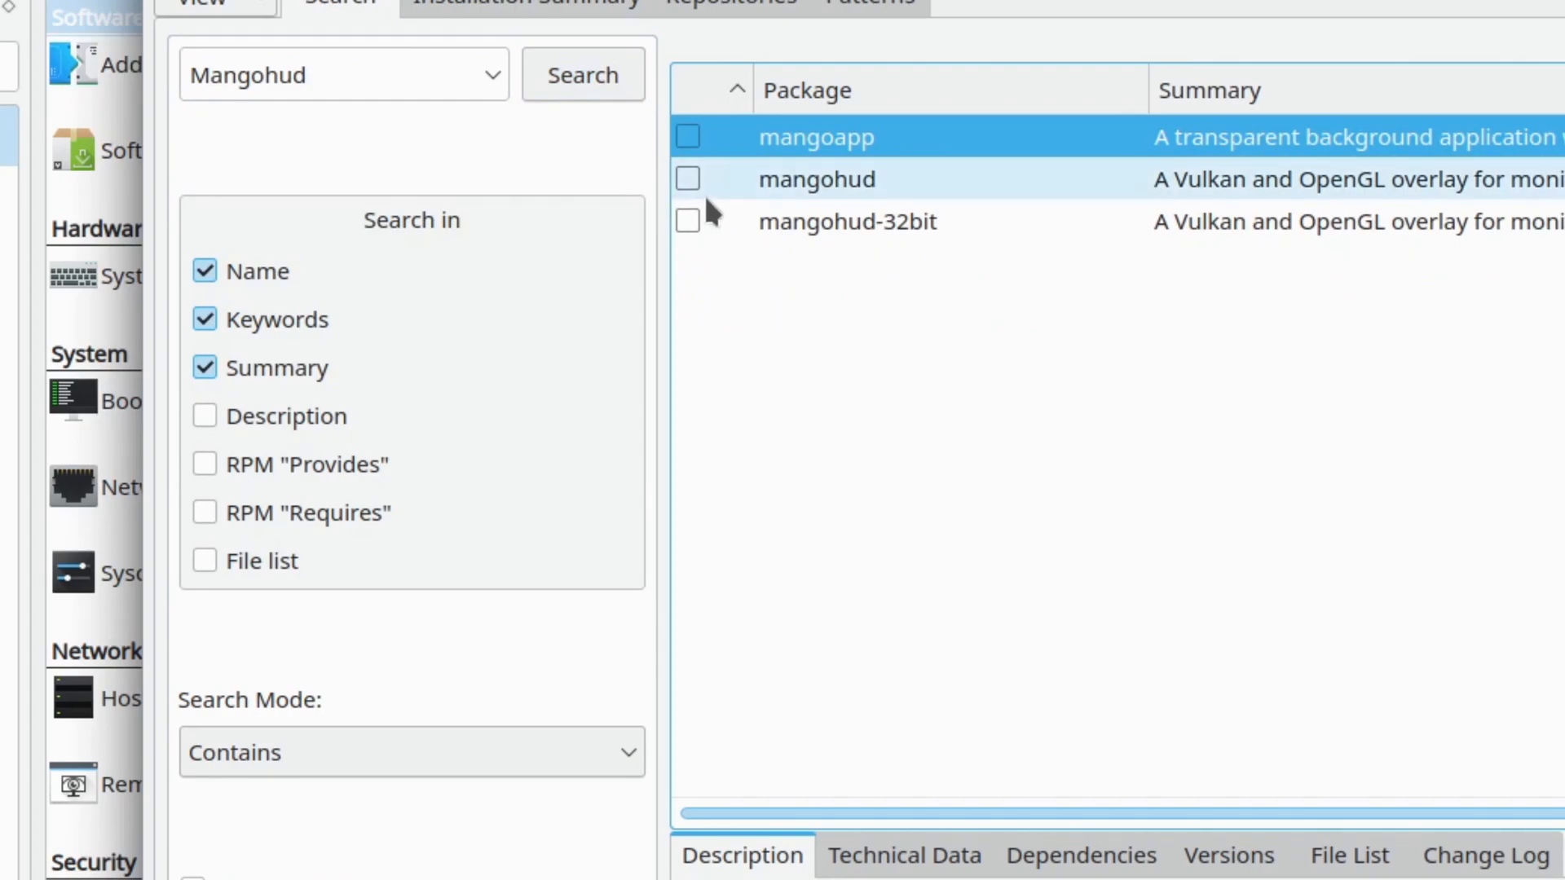
{"action": "left_click", "coordinate": [817, 180]}
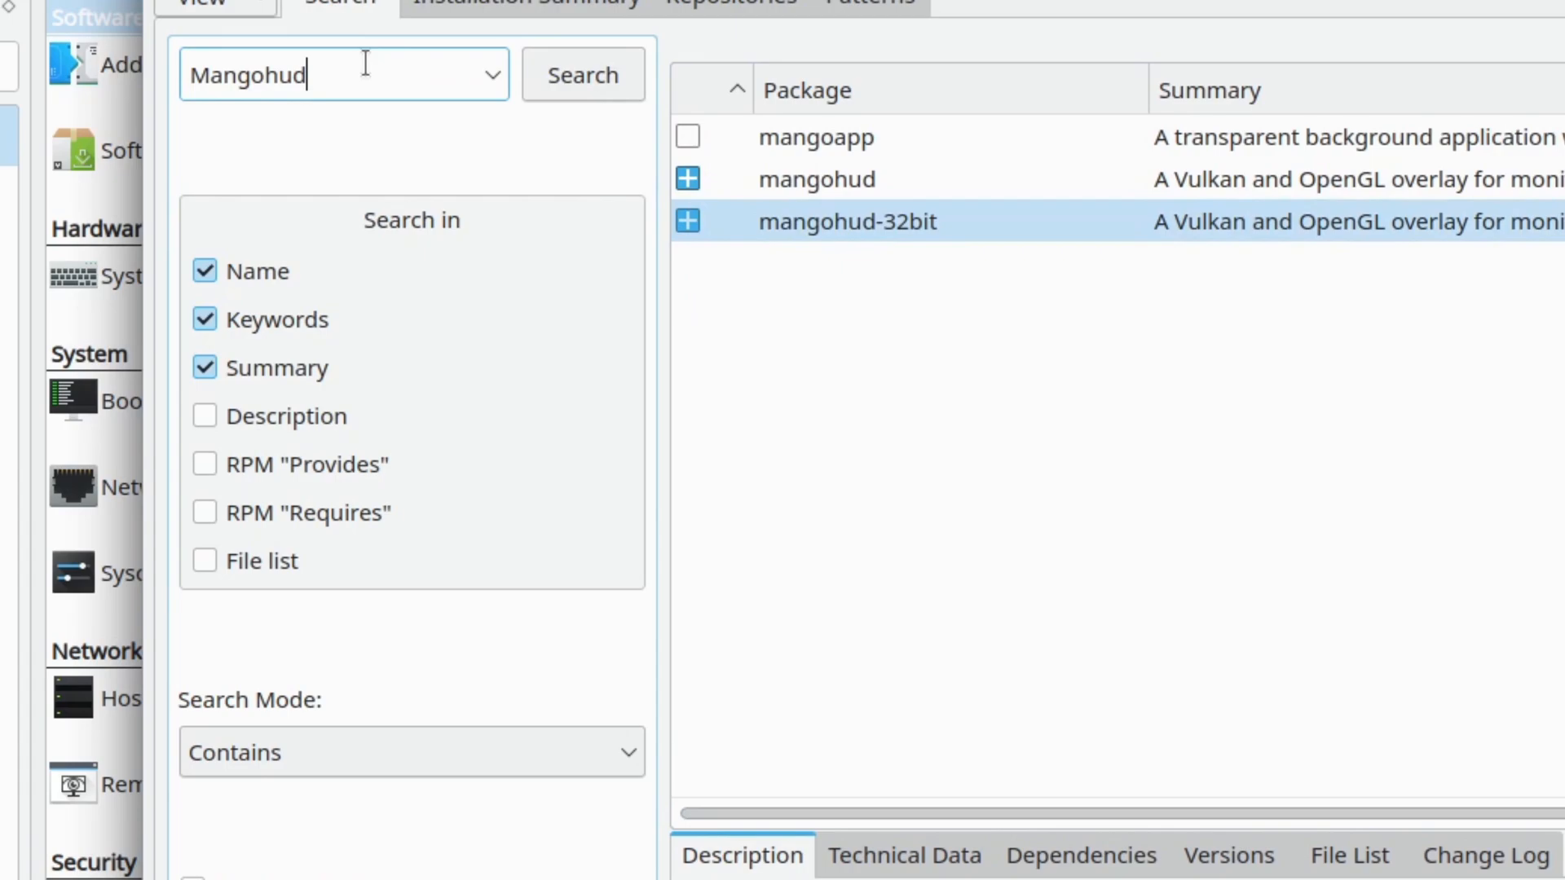
- Search Goverlay and mark the goverlay package for installation
{"action": "triple_click", "coordinate": [279, 73]}
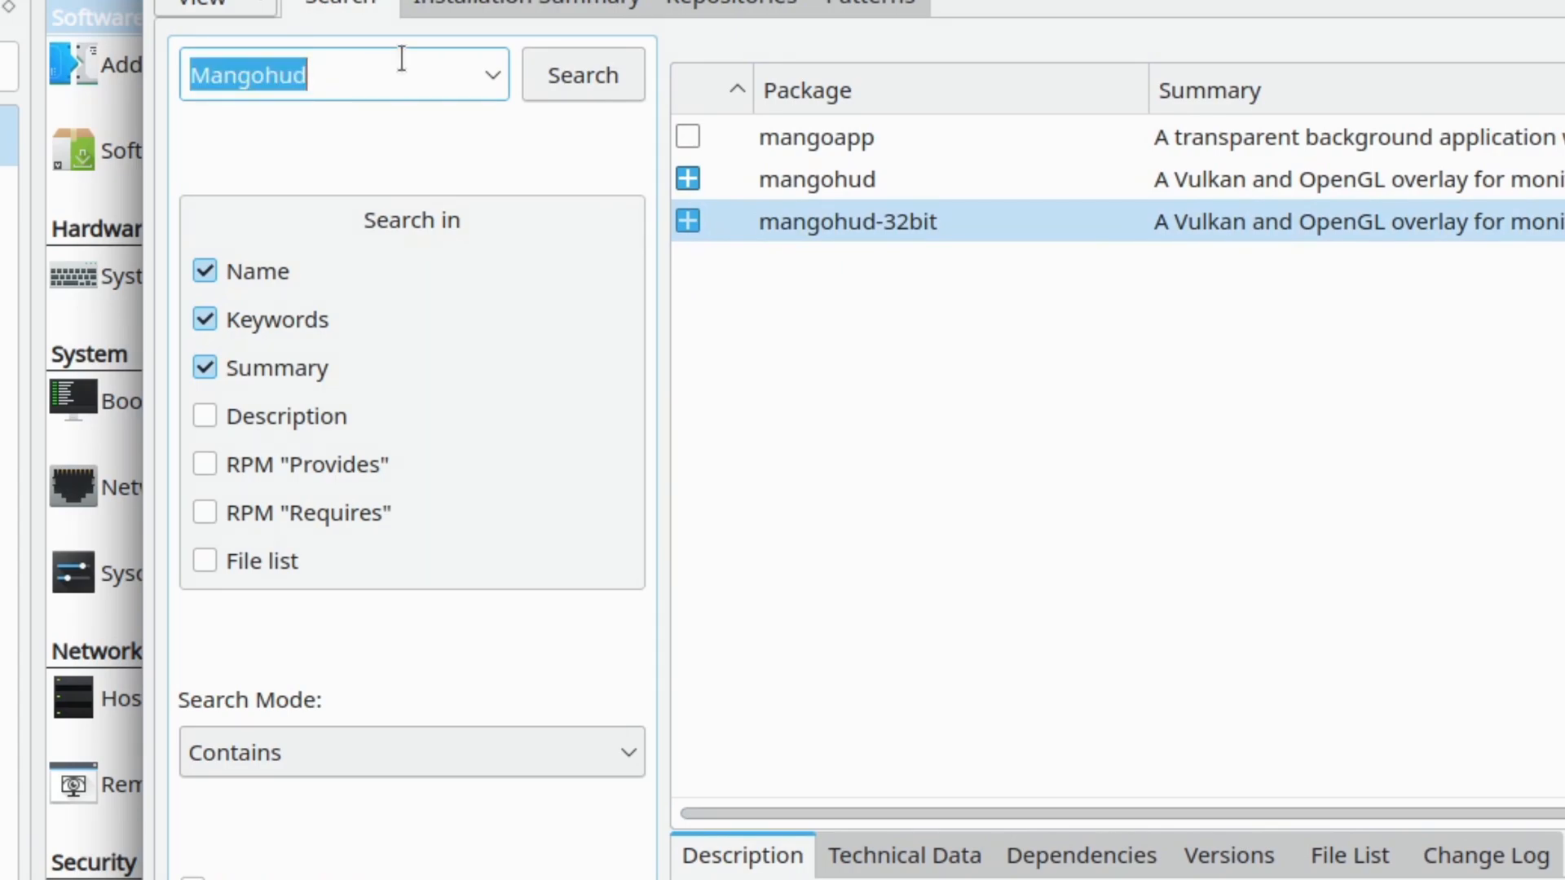
{"action": "type", "text": "Goverla"}
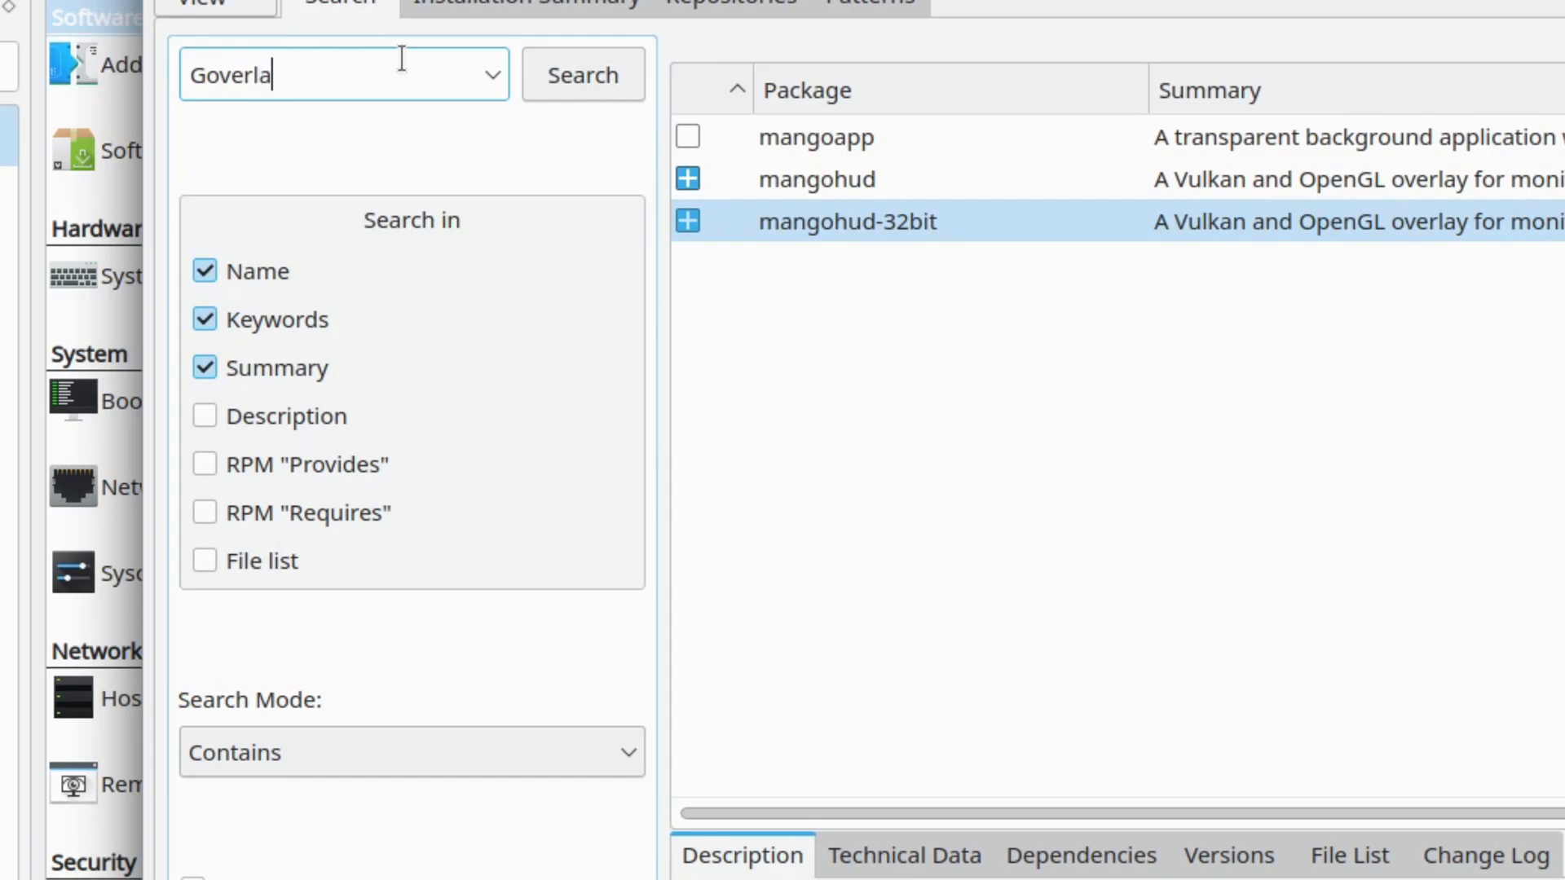
{"action": "type", "text": "y"}
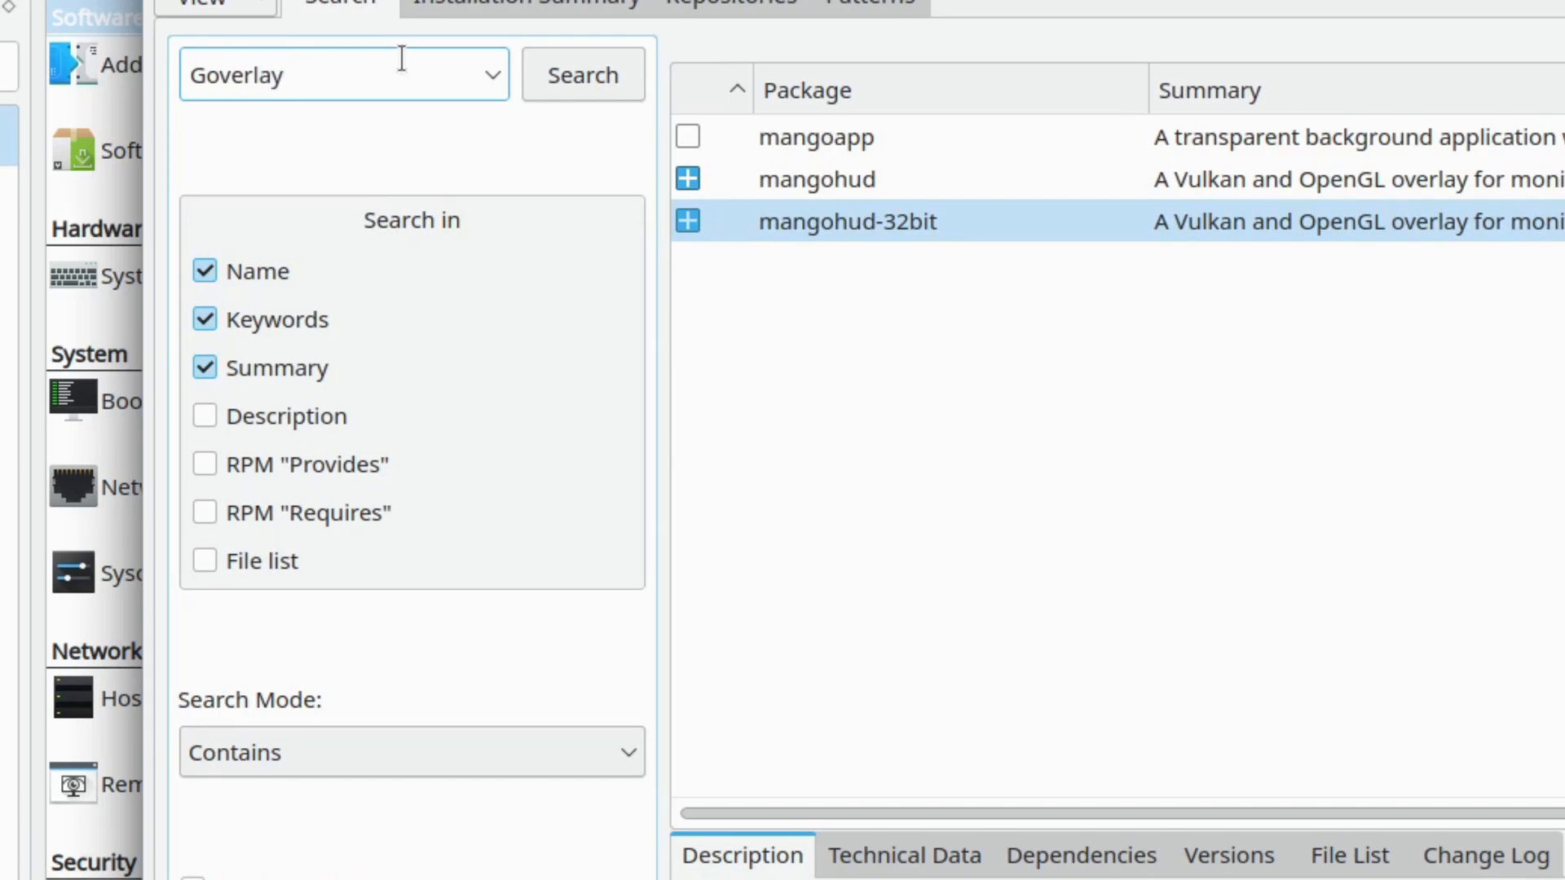
{"action": "left_click", "coordinate": [581, 75]}
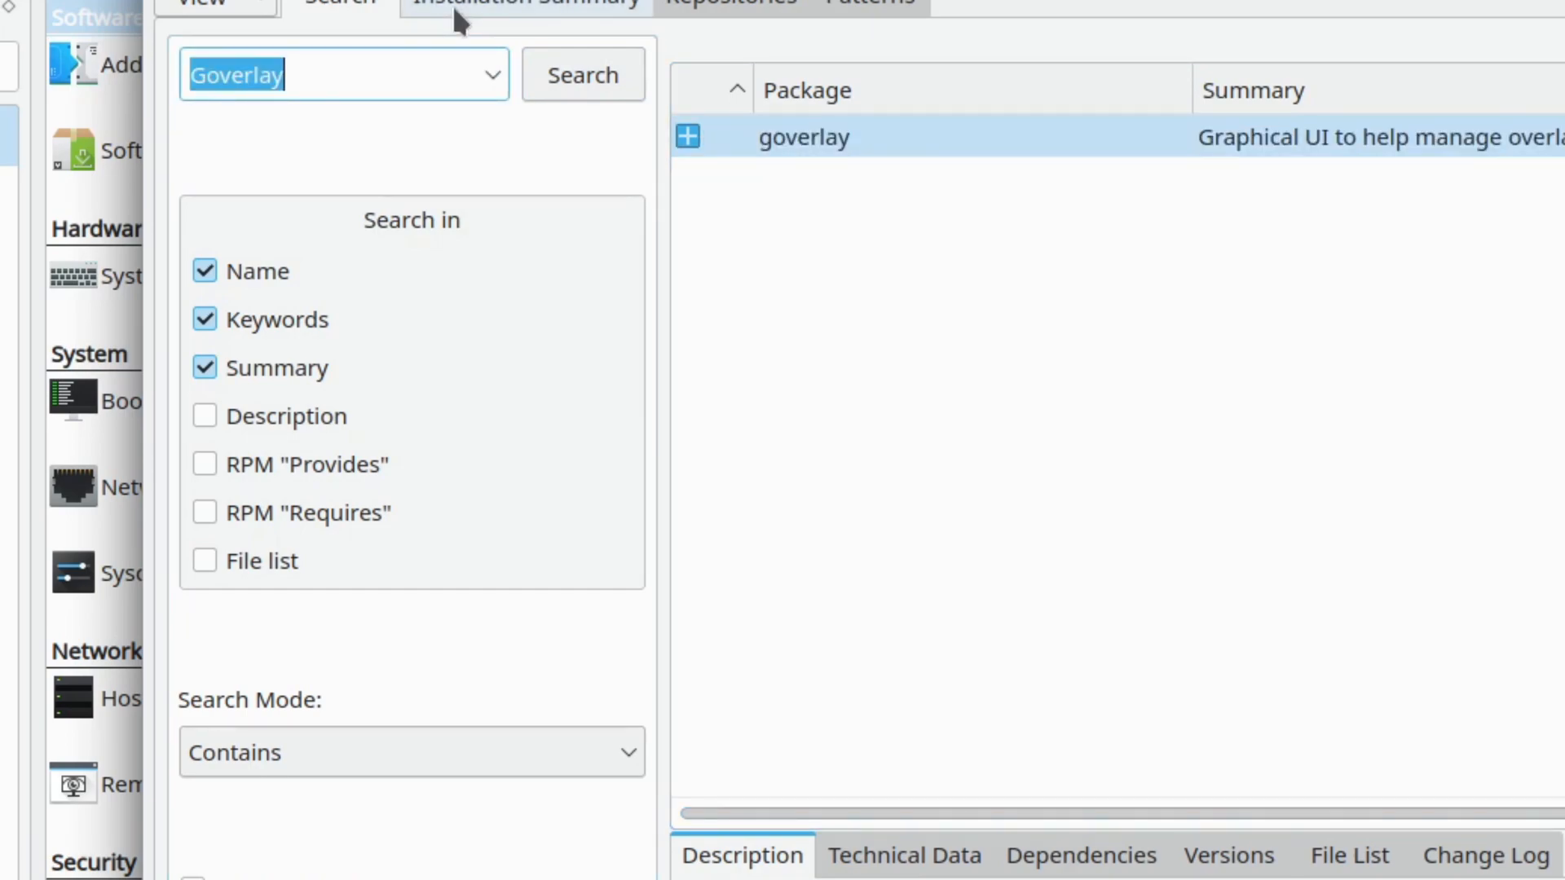
- Search Replay Sorcery and mark the replay-sorcery package for installation
{"action": "type", "text": "Replay"}
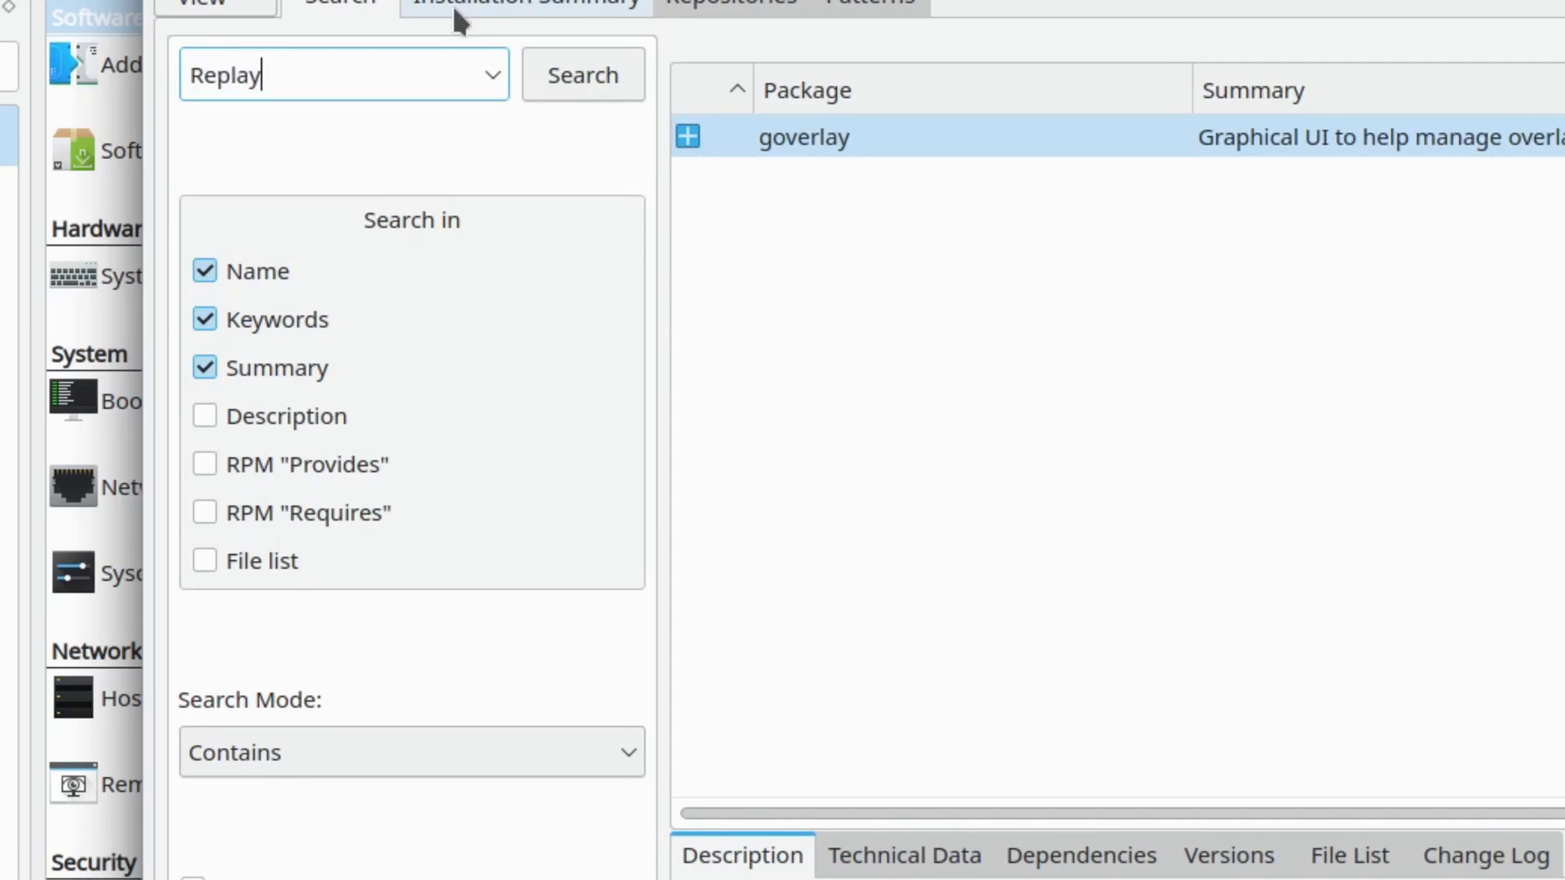
{"action": "type", "text": "Sorcery"}
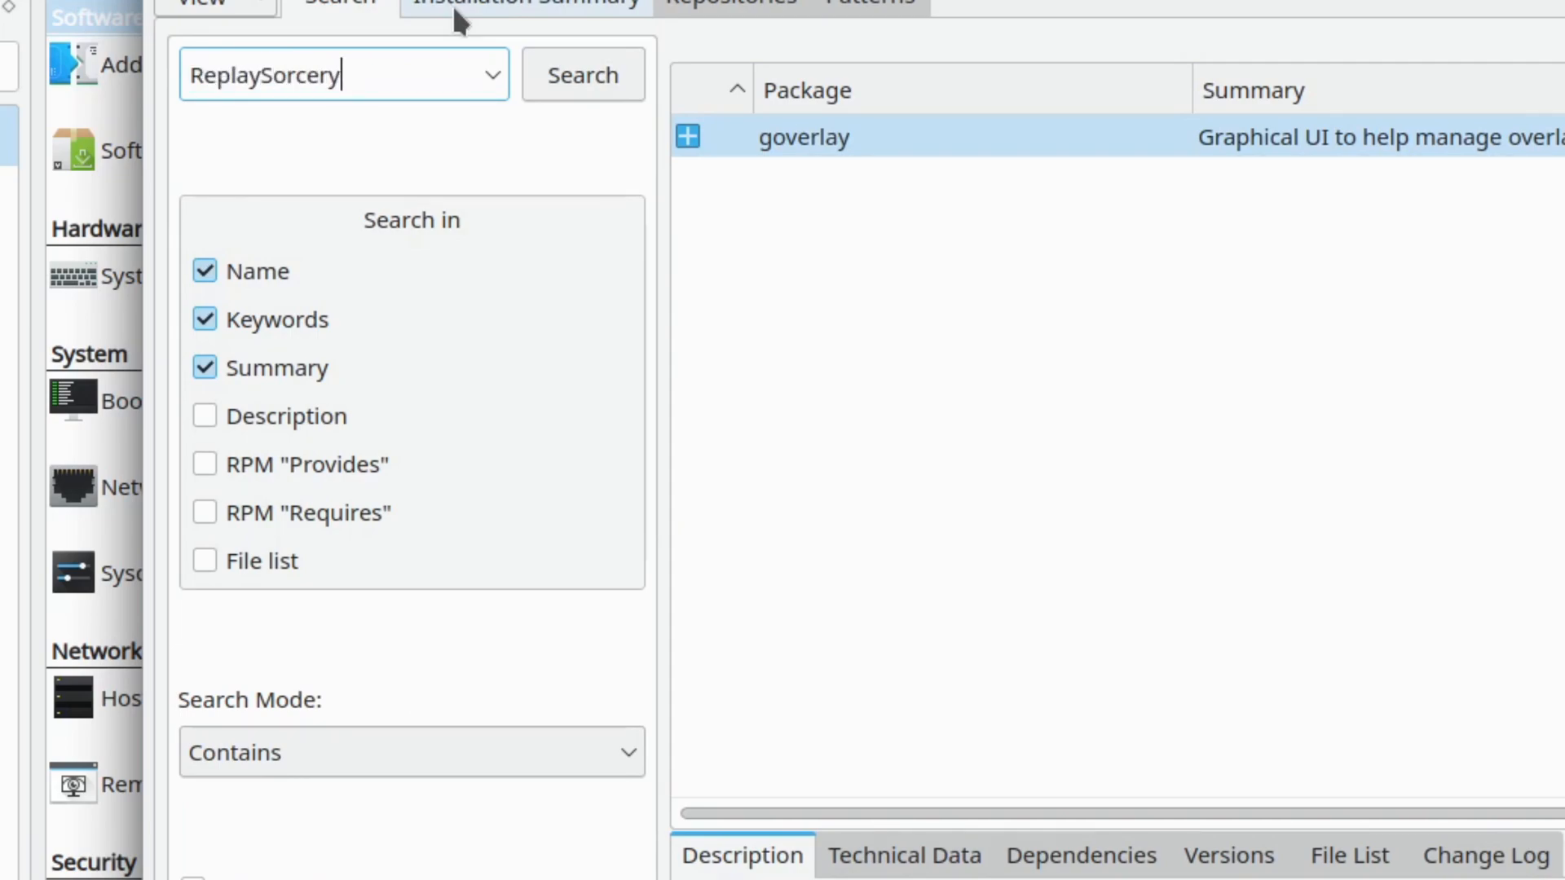
{"action": "left_click", "coordinate": [584, 75]}
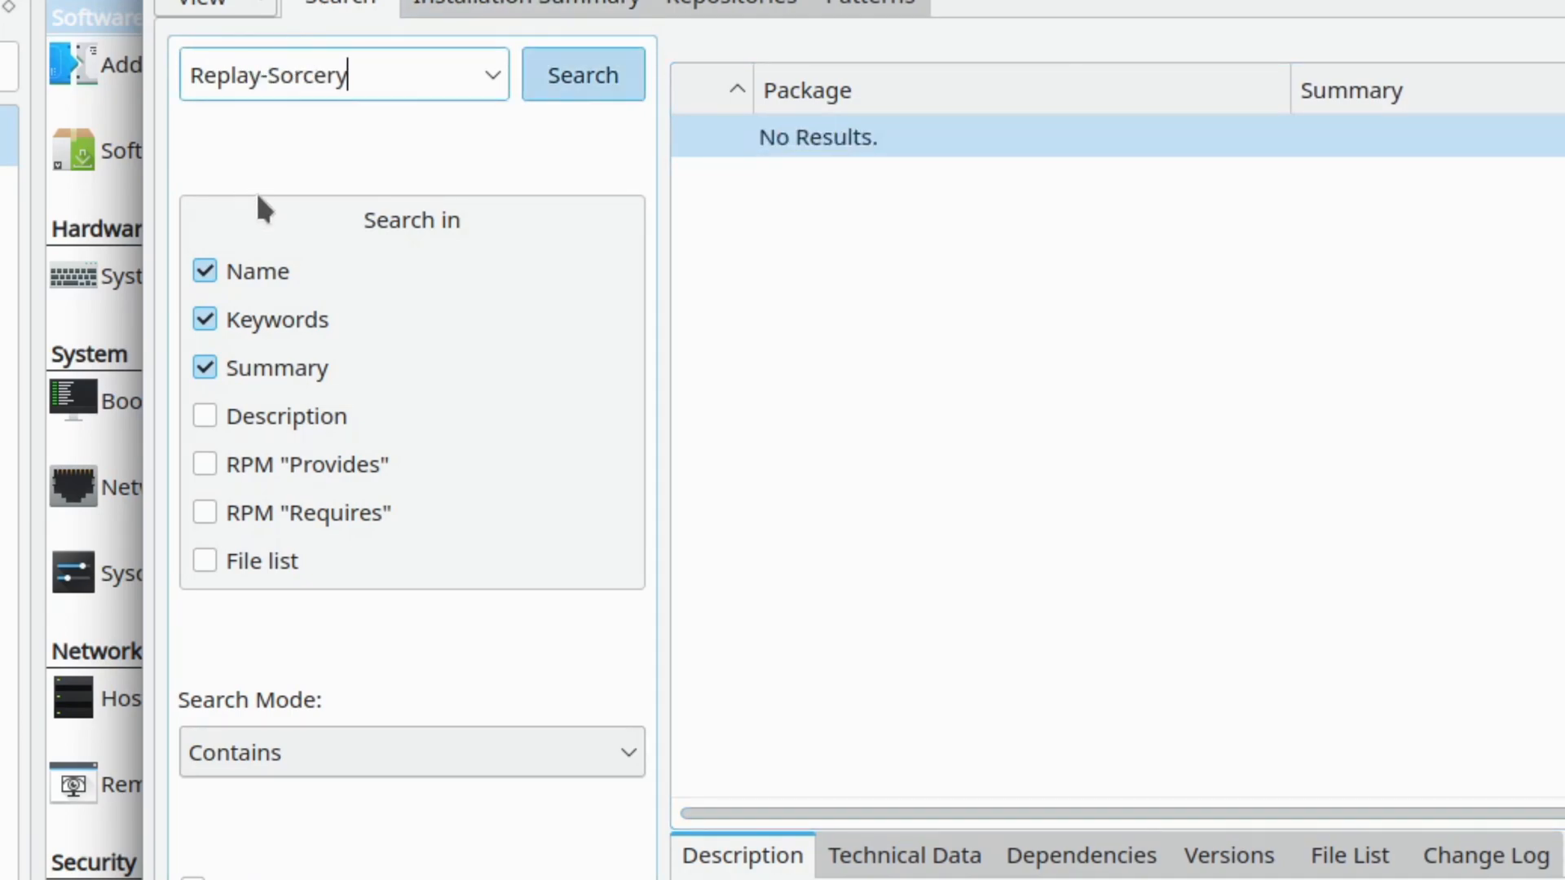
{"action": "left_click", "coordinate": [582, 73]}
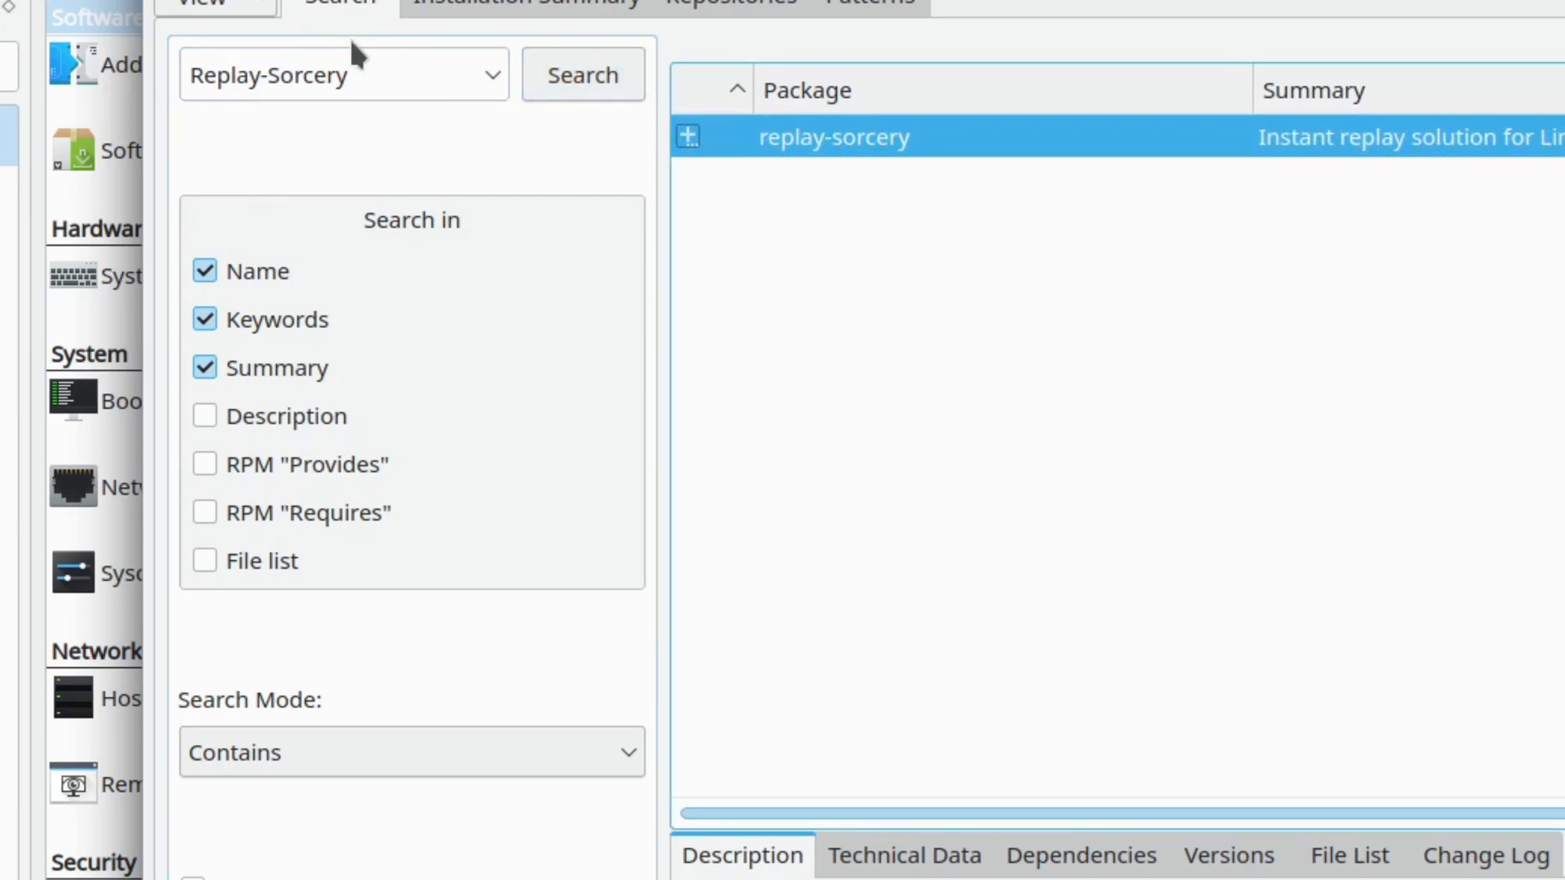
- Search for the vkBasalt package
{"action": "type", "text": "v"}
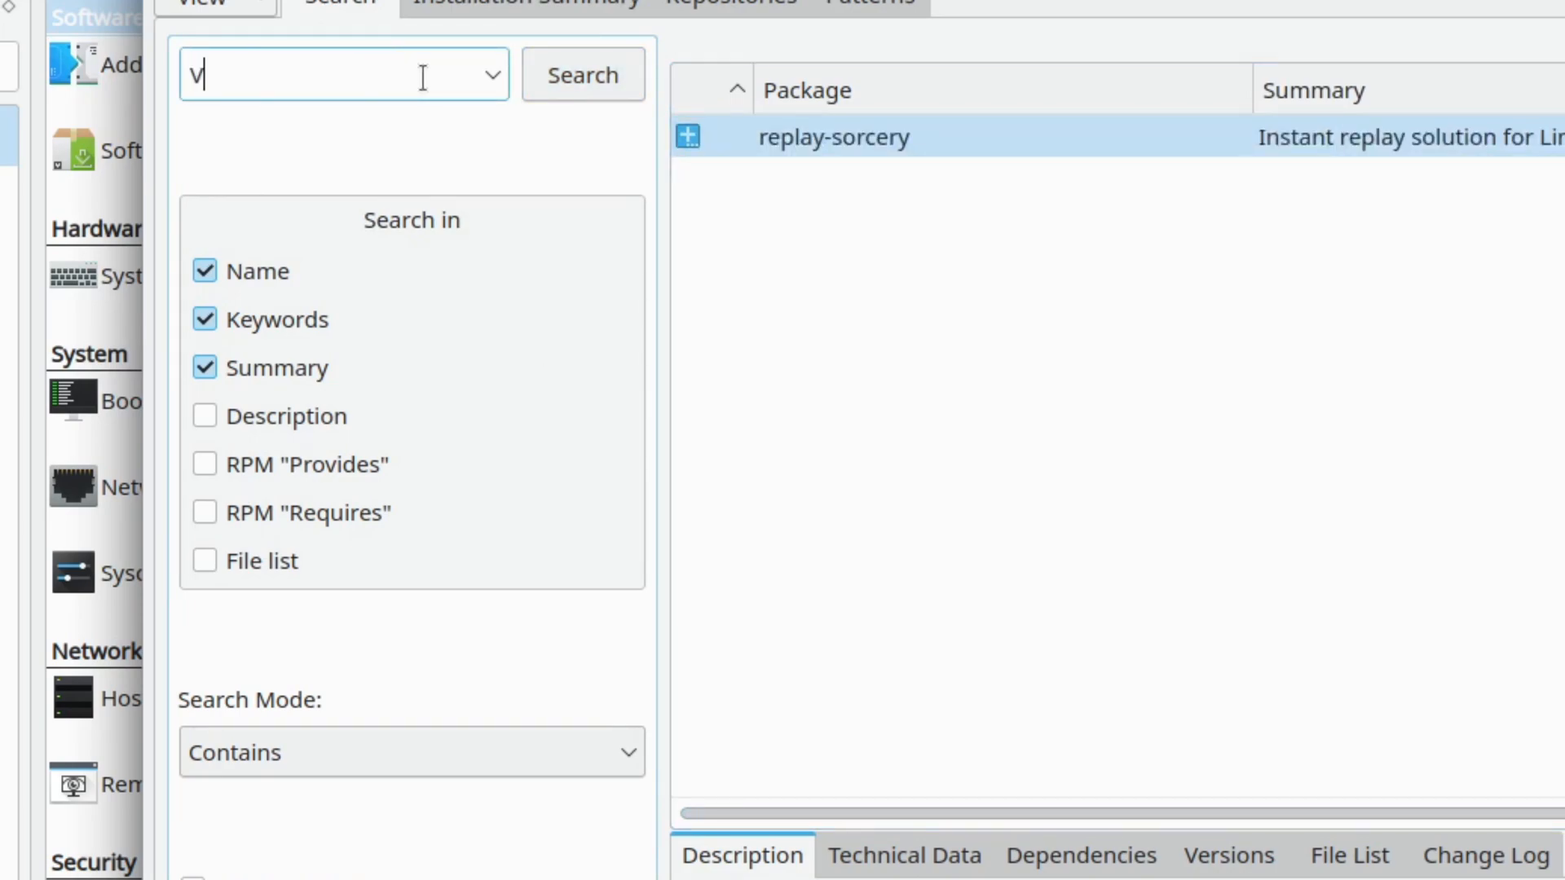
{"action": "type", "text": "kBasalt"}
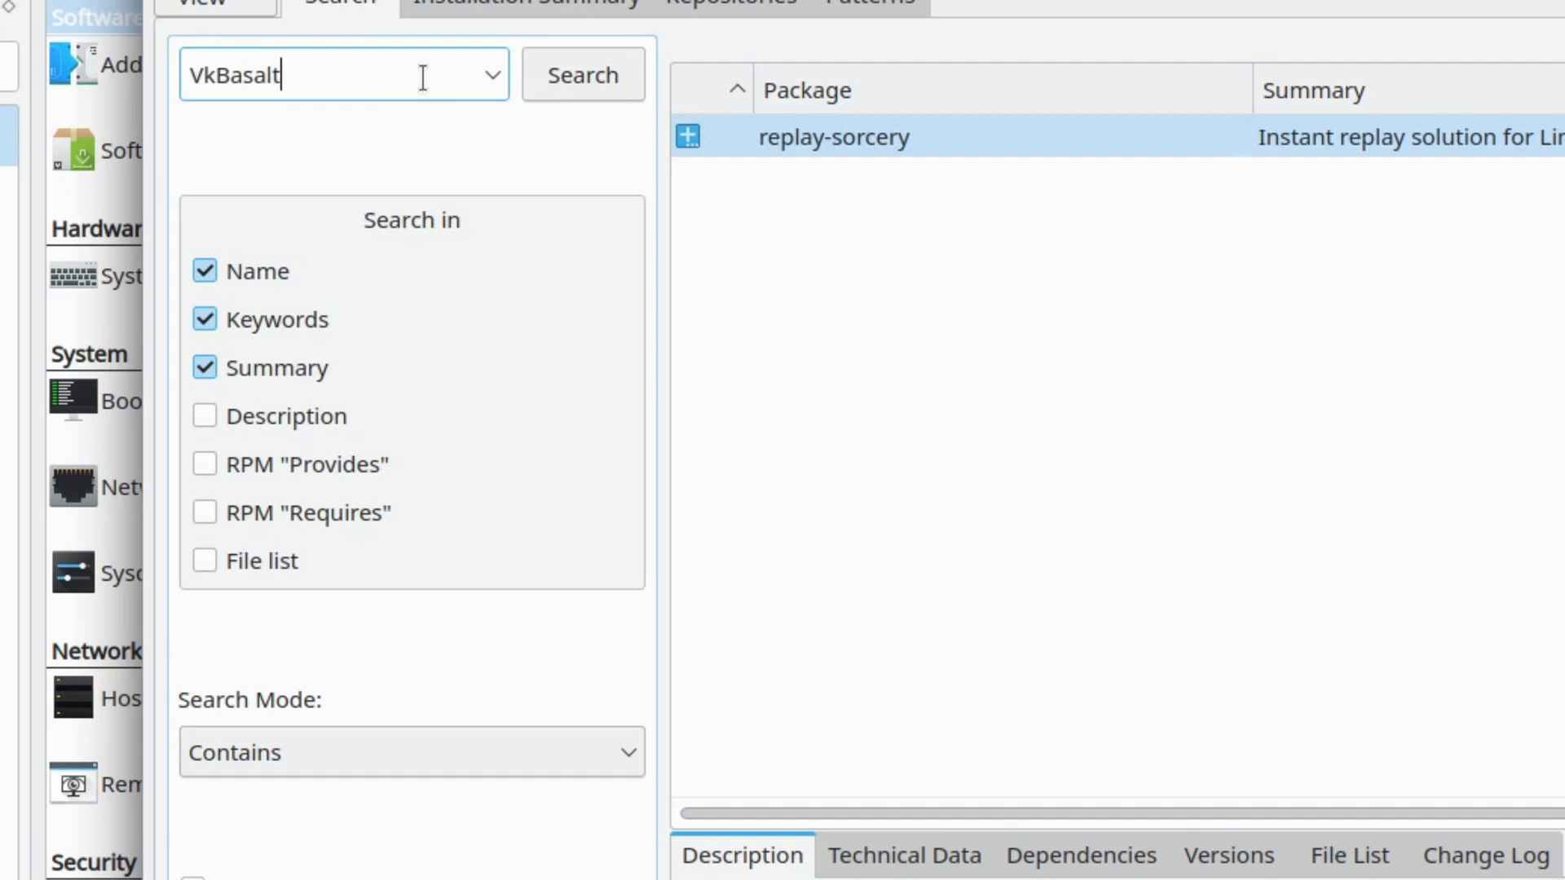
{"action": "left_click", "coordinate": [582, 75]}
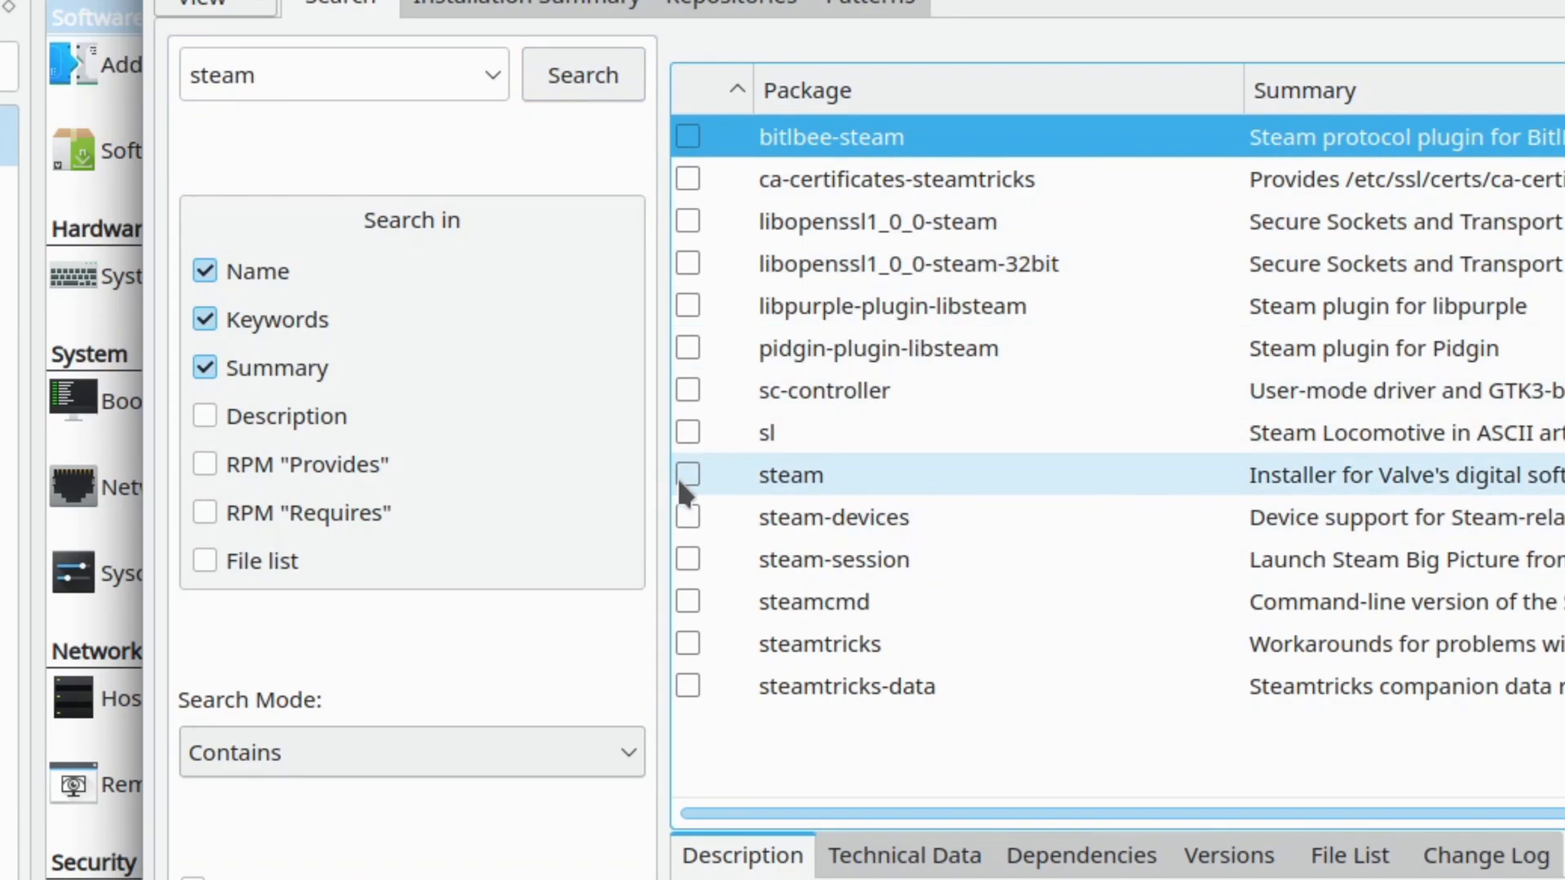
- Mark steam for installation, then search protontricks and mark it too
{"action": "left_click", "coordinate": [688, 474]}
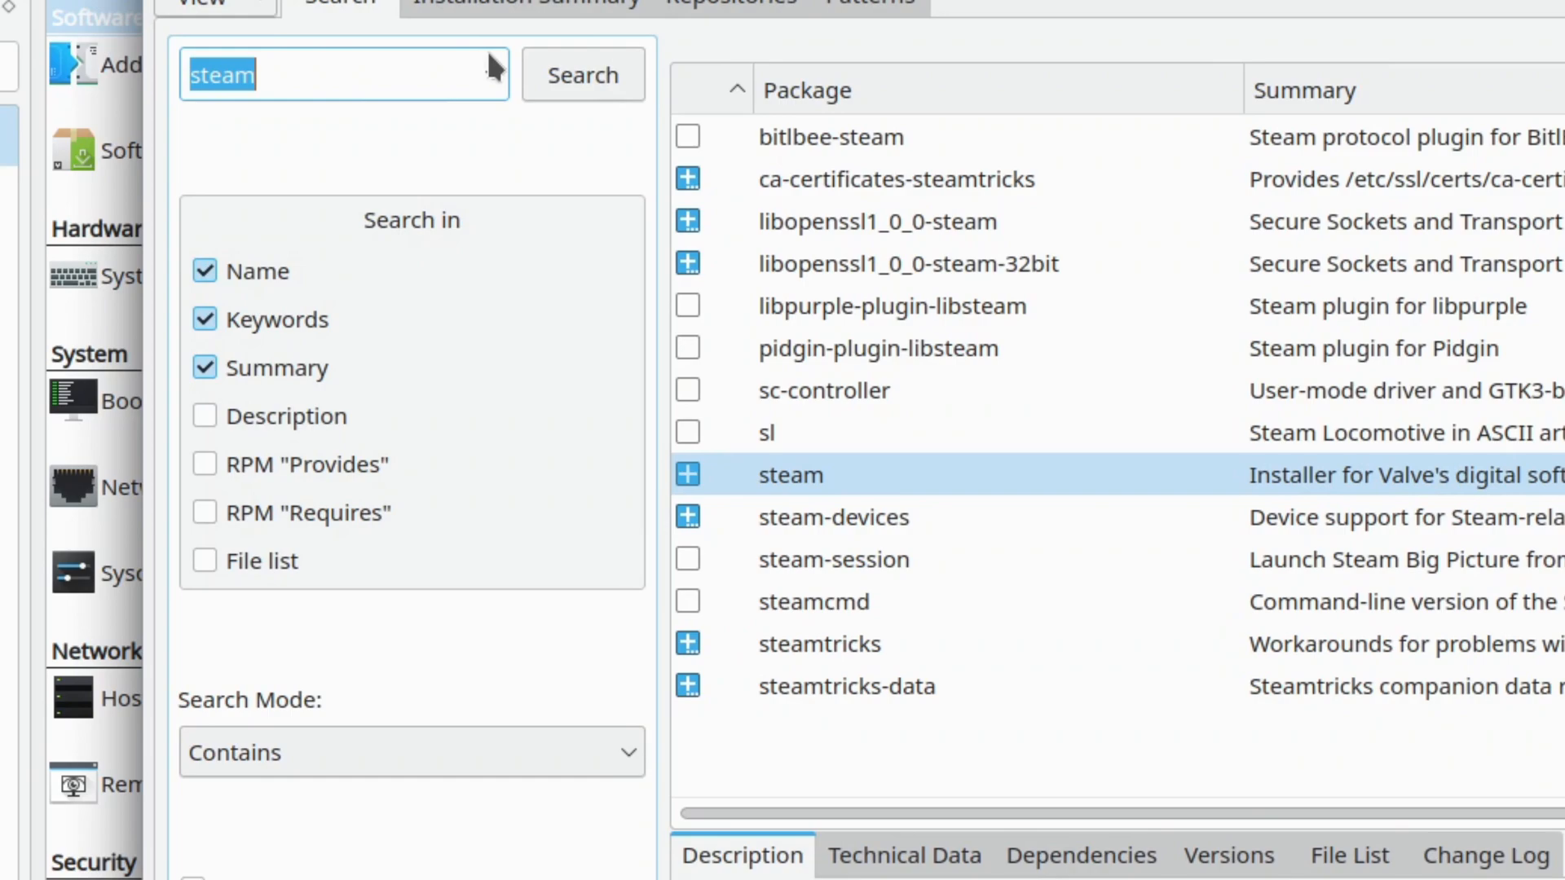
{"action": "type", "text": "protontricks"}
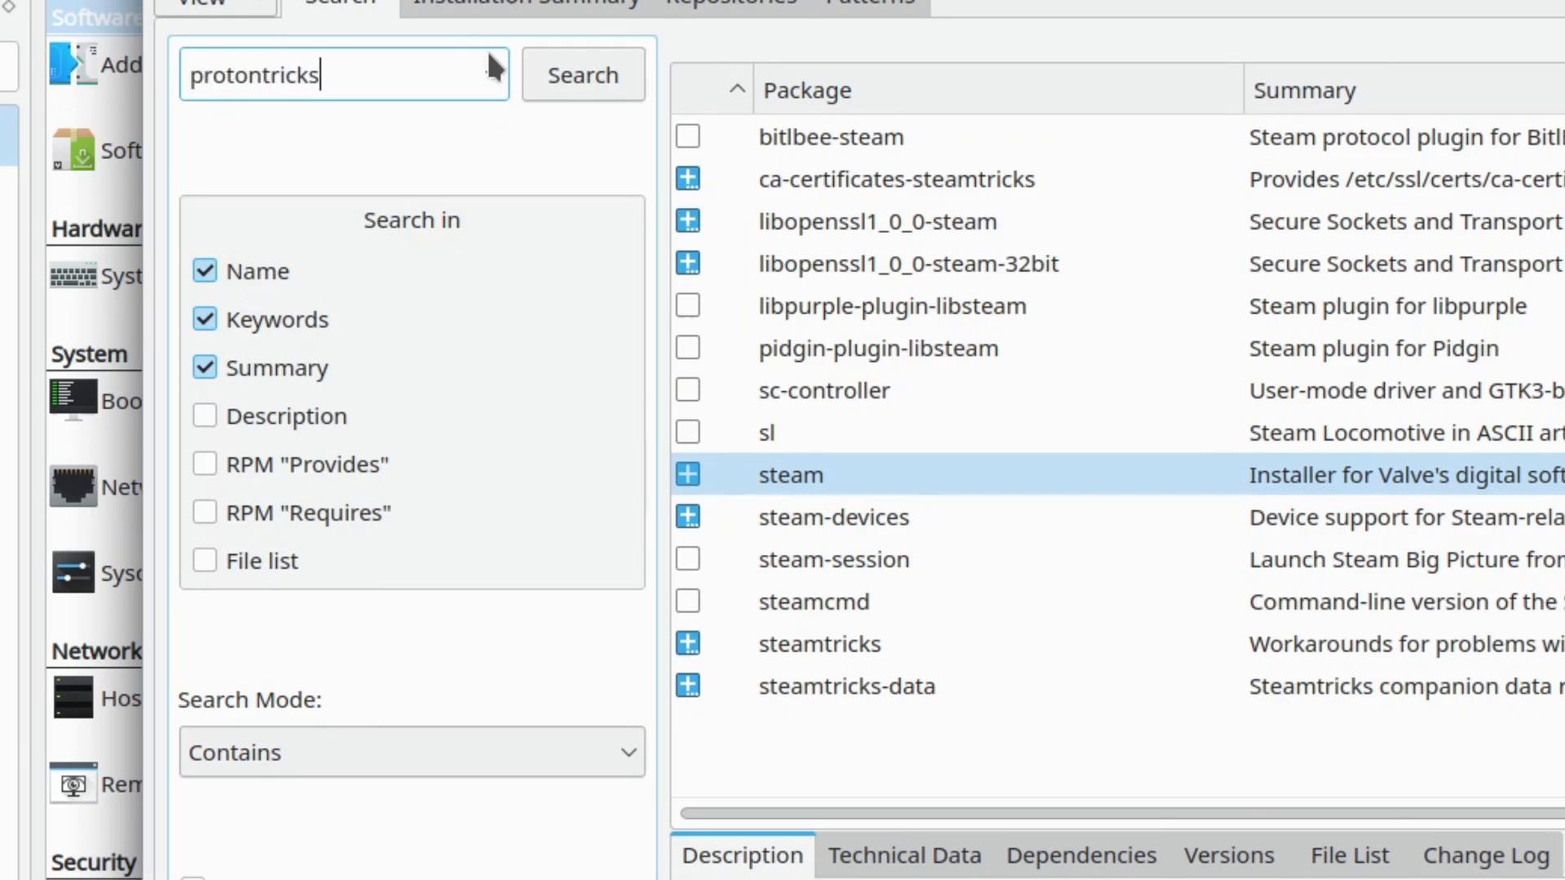
{"action": "left_click", "coordinate": [582, 75]}
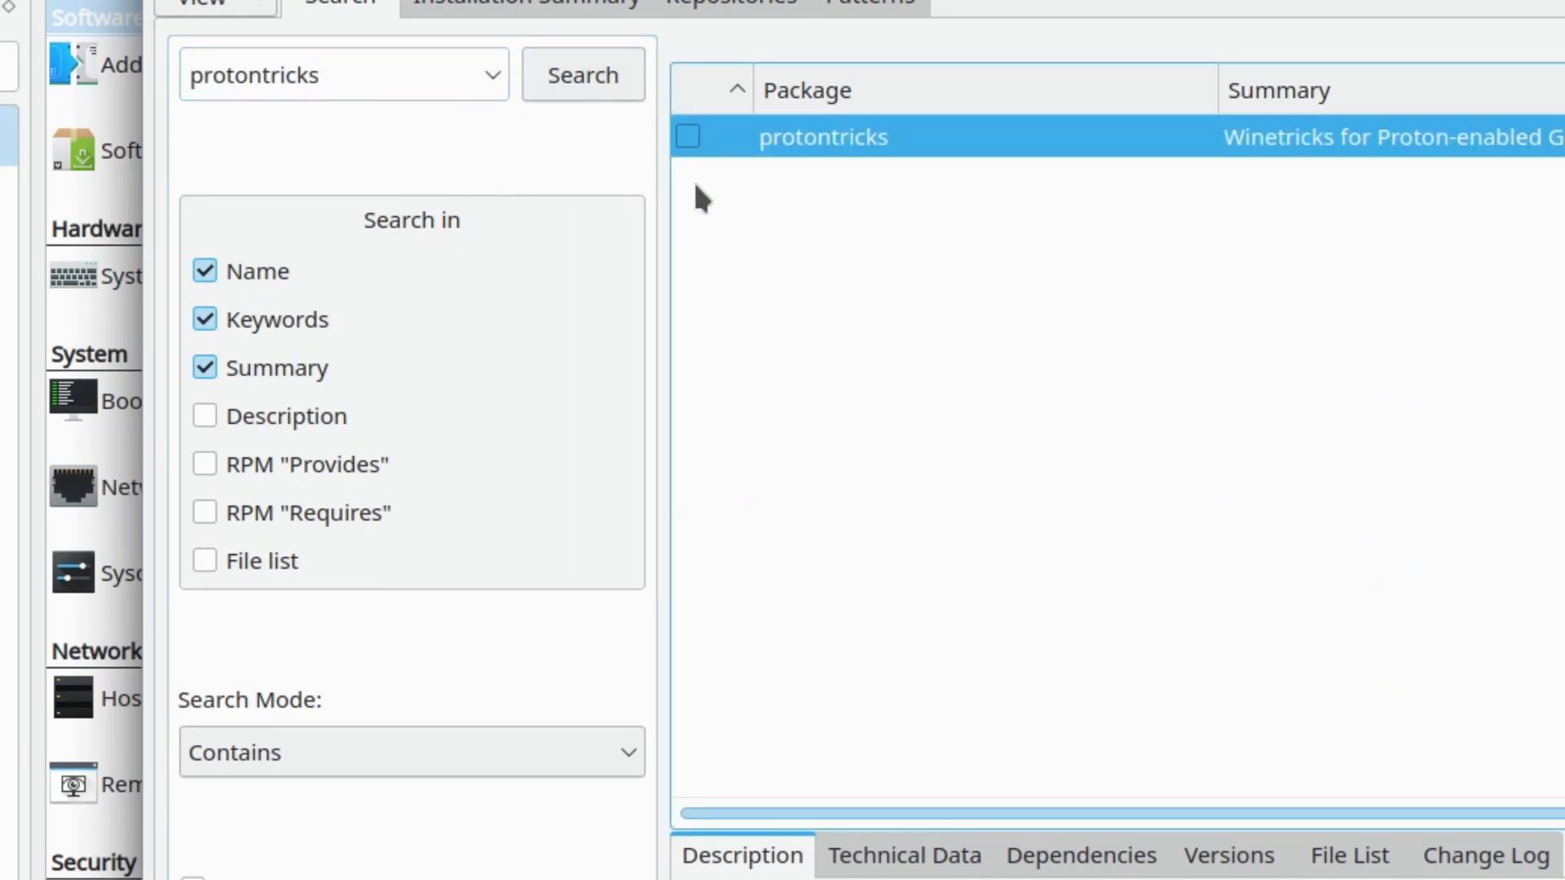
{"action": "left_click", "coordinate": [686, 137]}
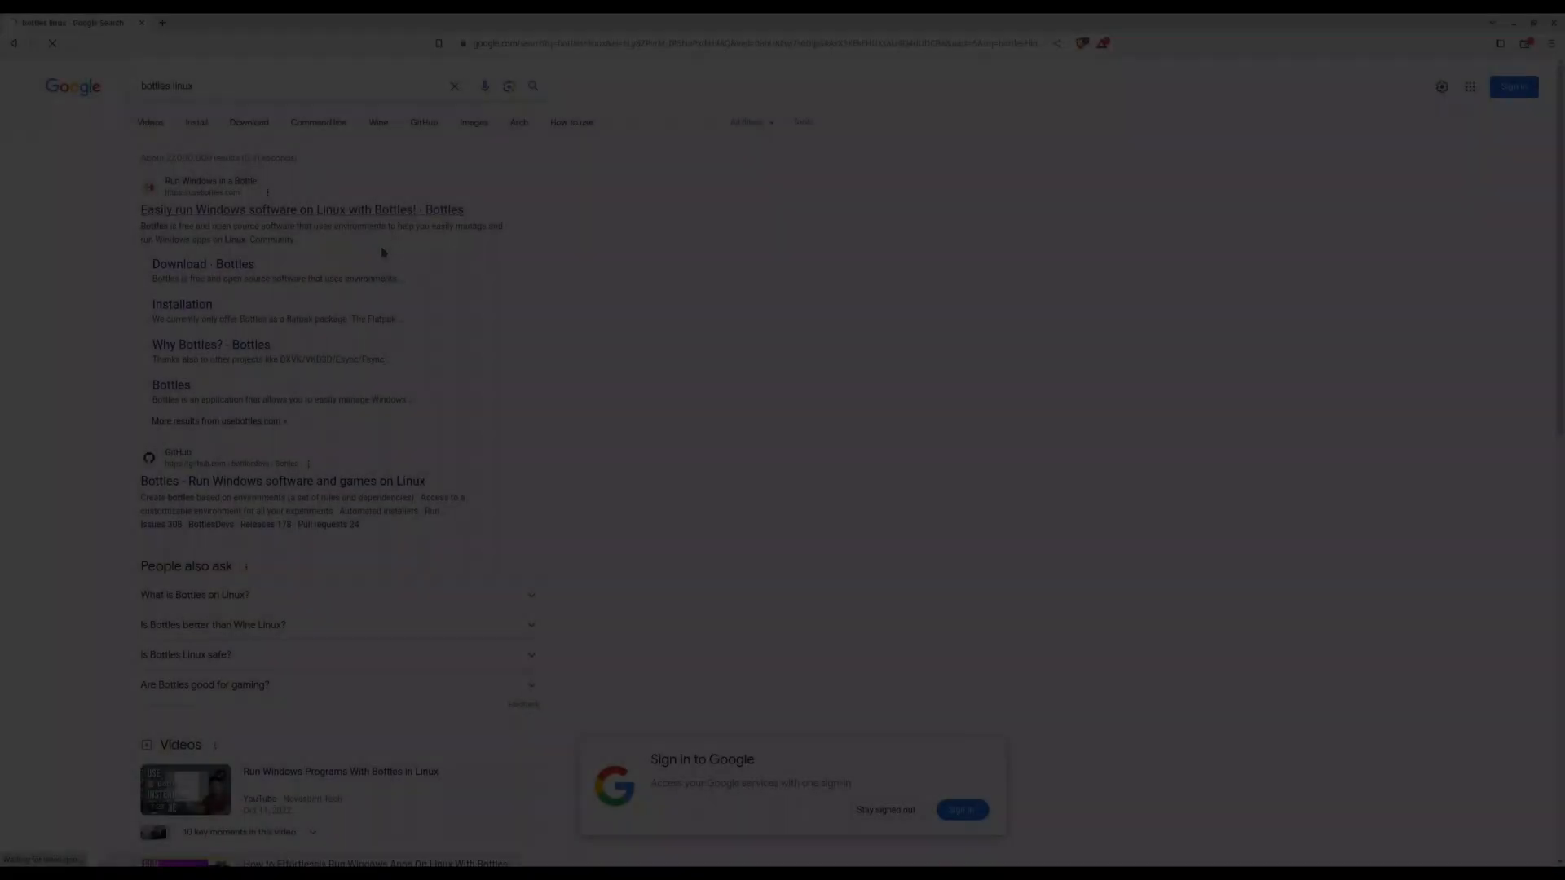
- Open usebottles.com from the Google results and scroll through the Bottles feature list
{"action": "left_click", "coordinate": [300, 210]}
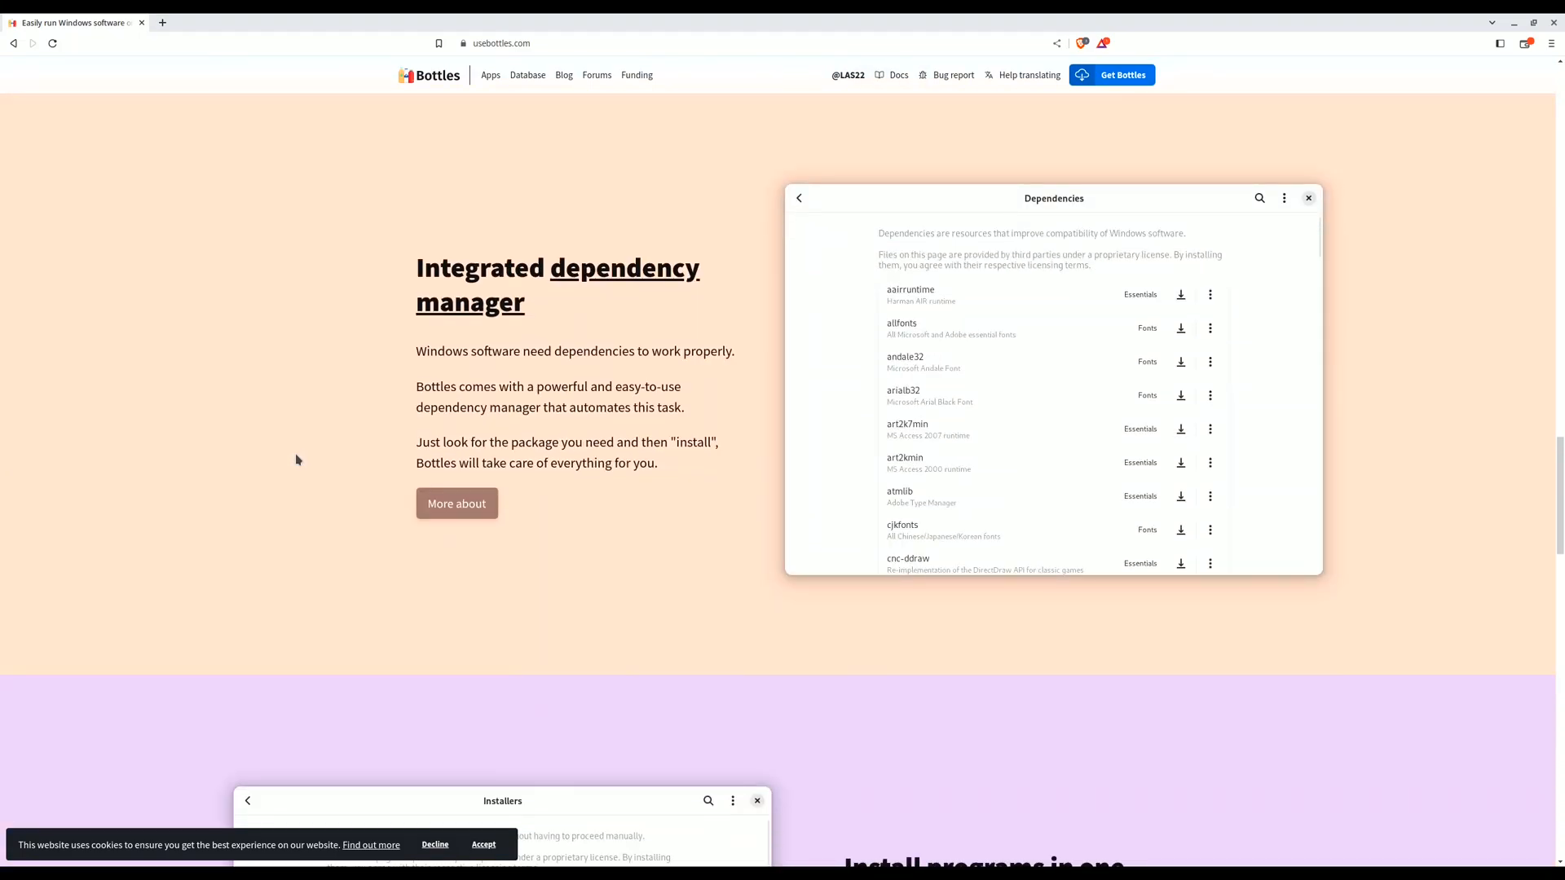
{"action": "scroll", "scroll_direction": "down", "scroll_amount": 3}
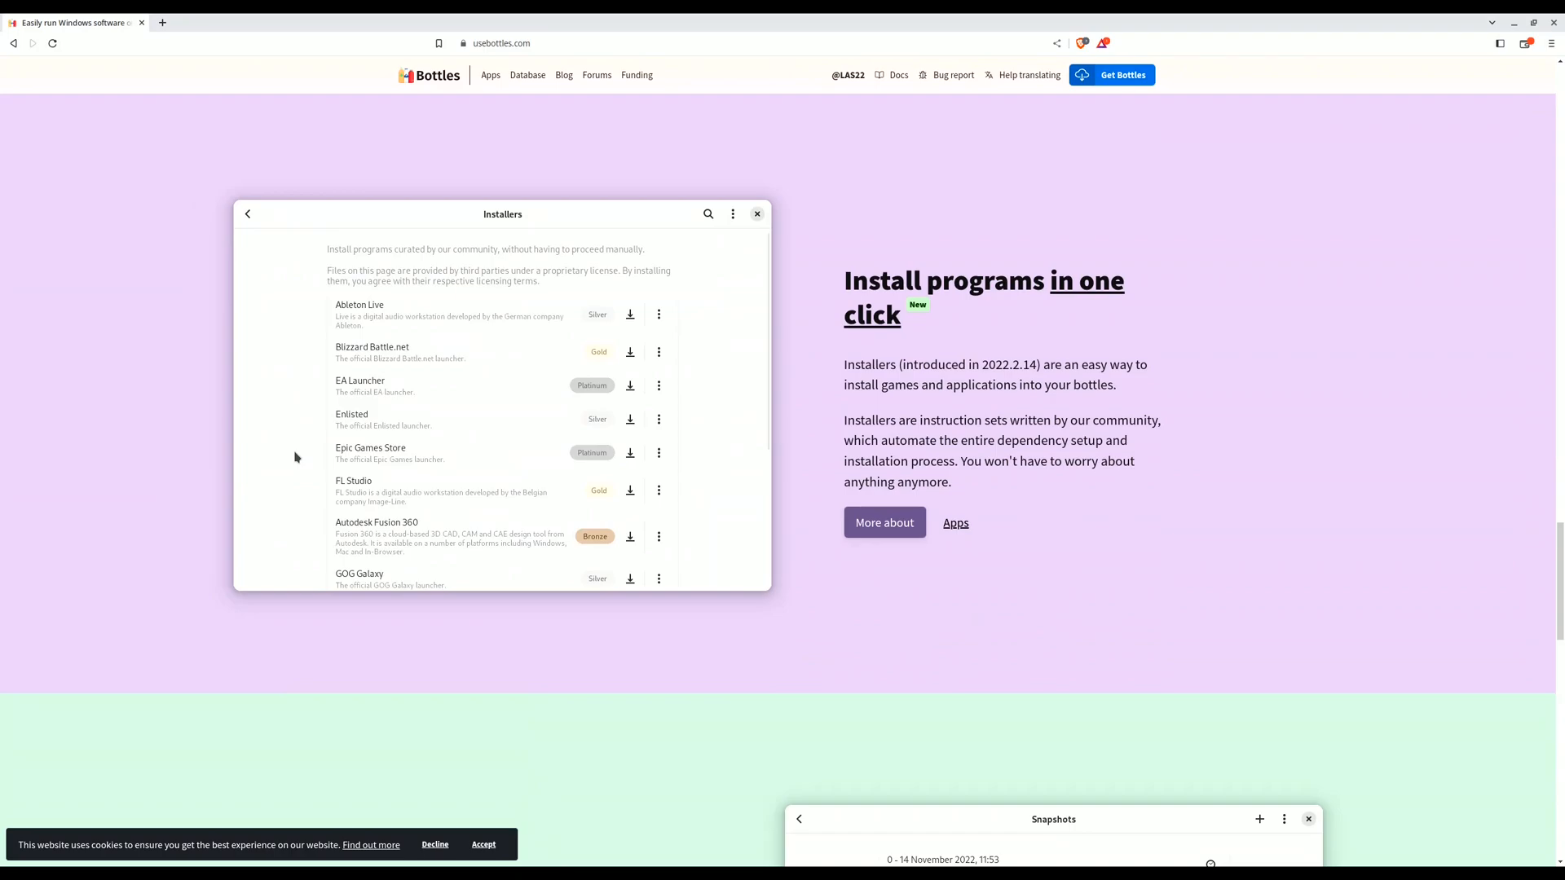
{"action": "scroll", "scroll_direction": "down", "scroll_amount": 3}
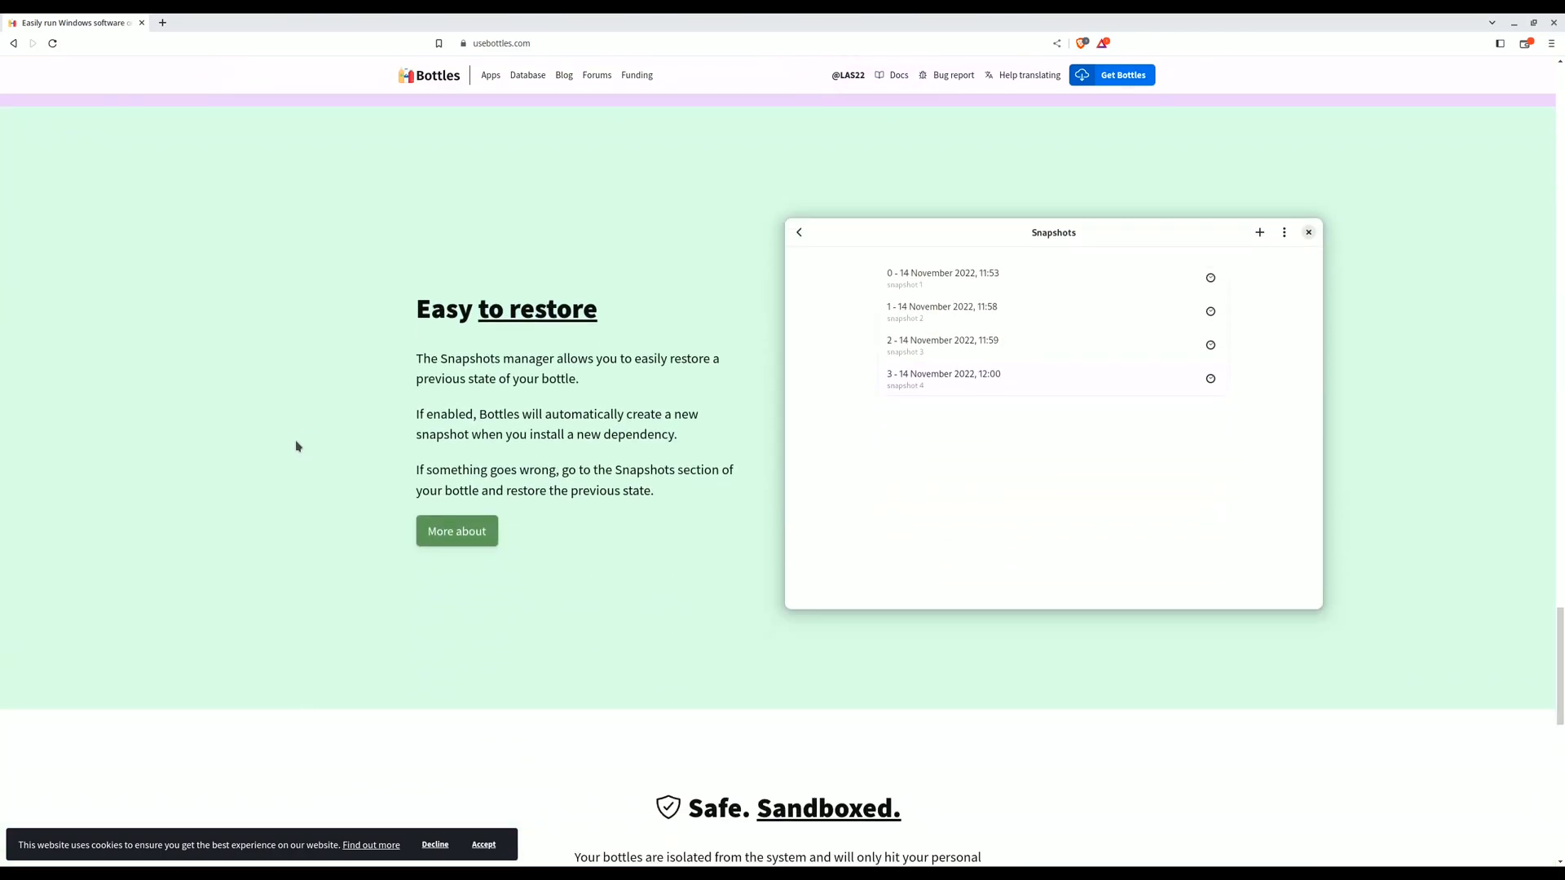
{"action": "scroll", "scroll_direction": "down", "scroll_amount": 3}
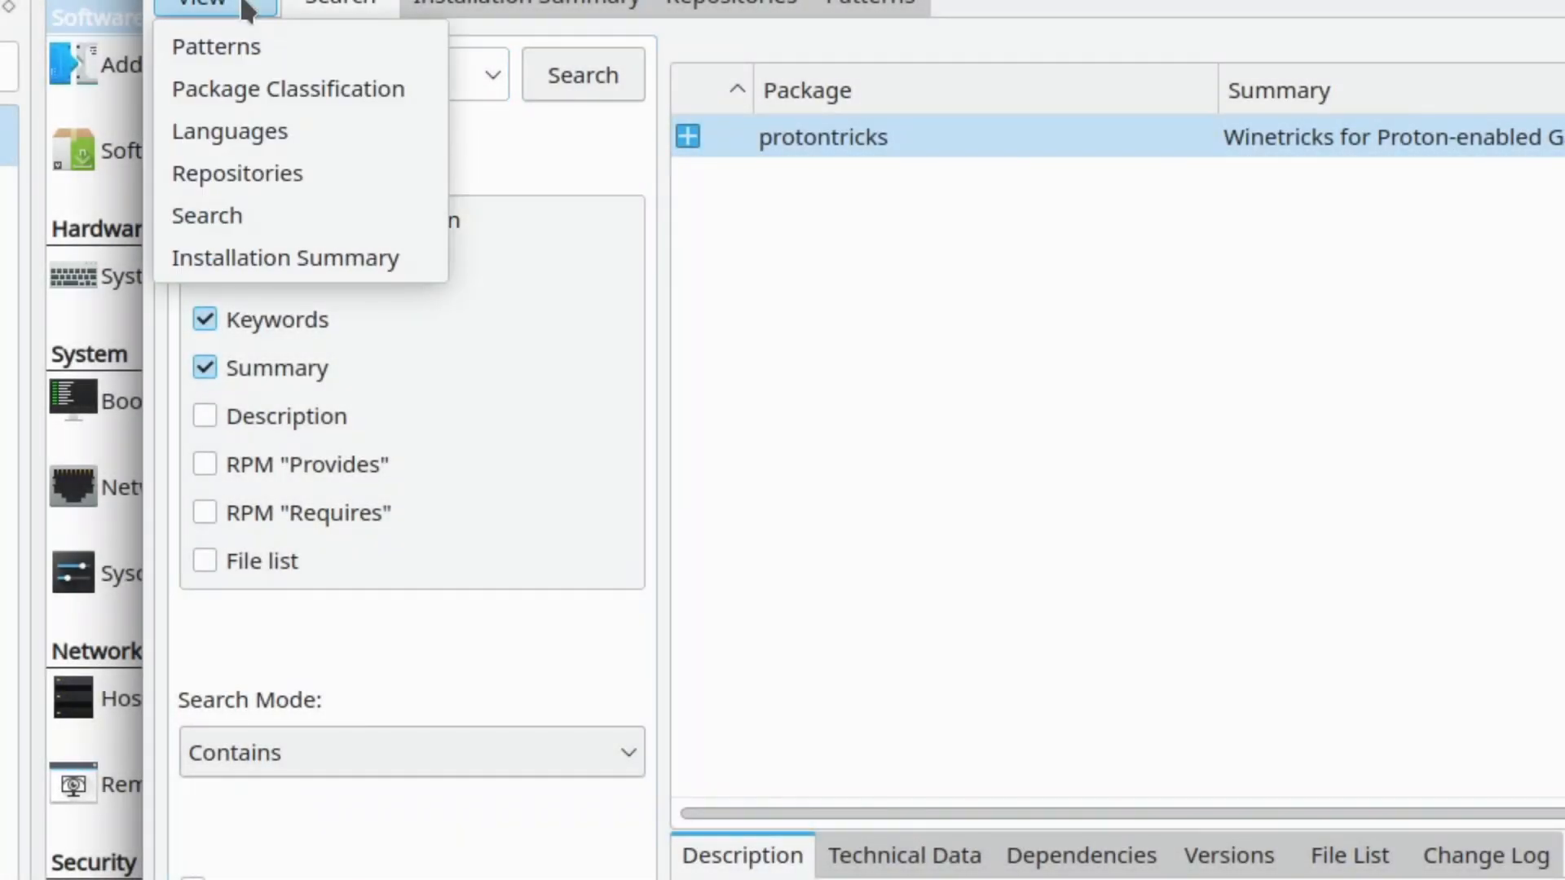
{"action": "mouse_move", "coordinate": [321, 18]}
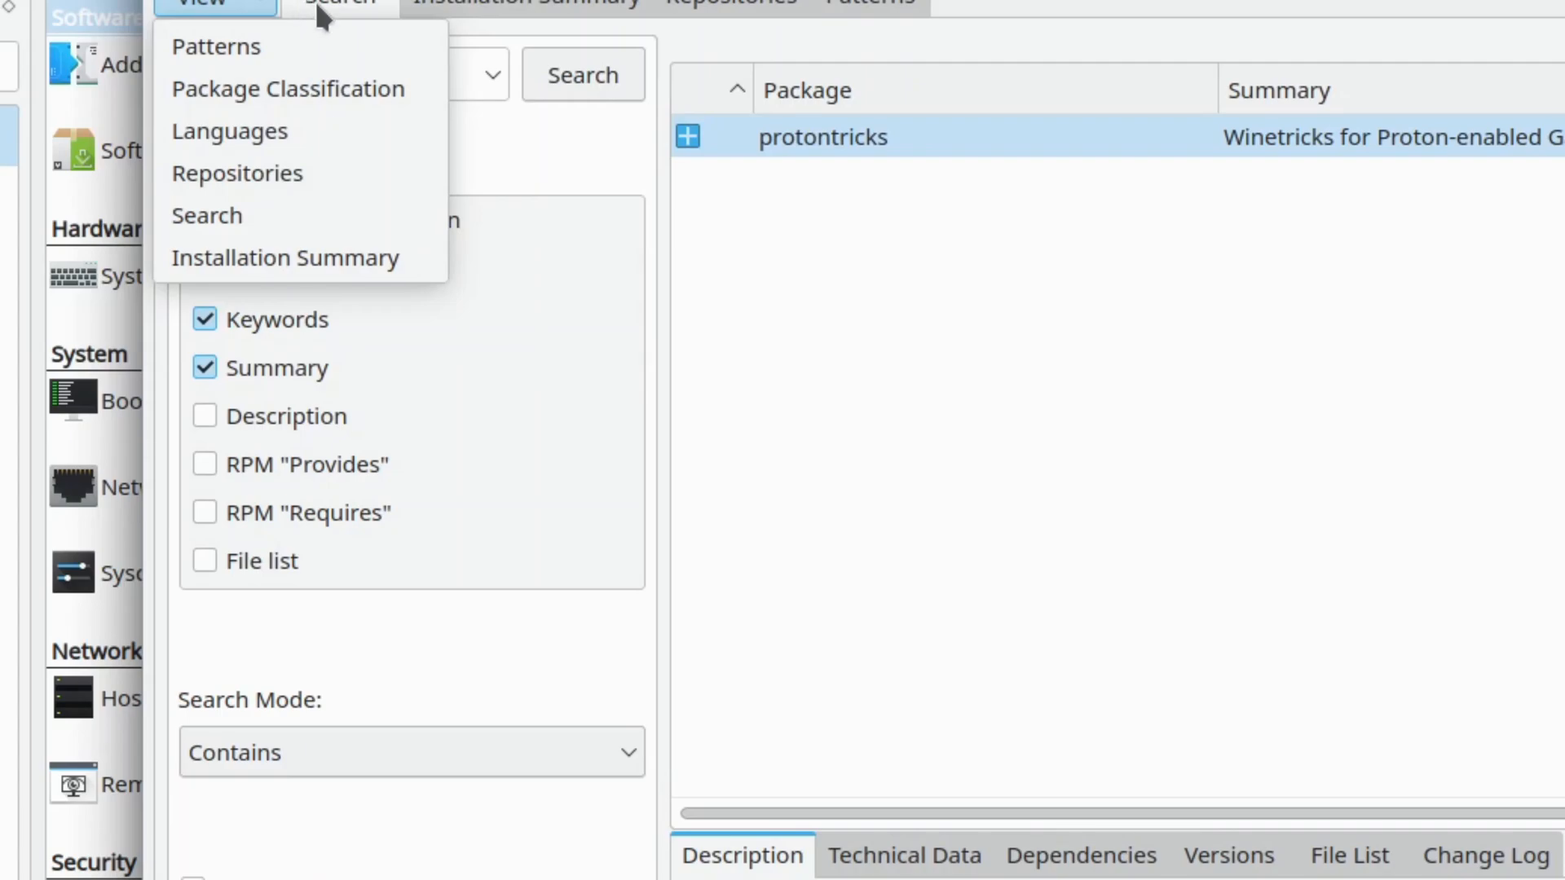
{"action": "mouse_move", "coordinate": [284, 257]}
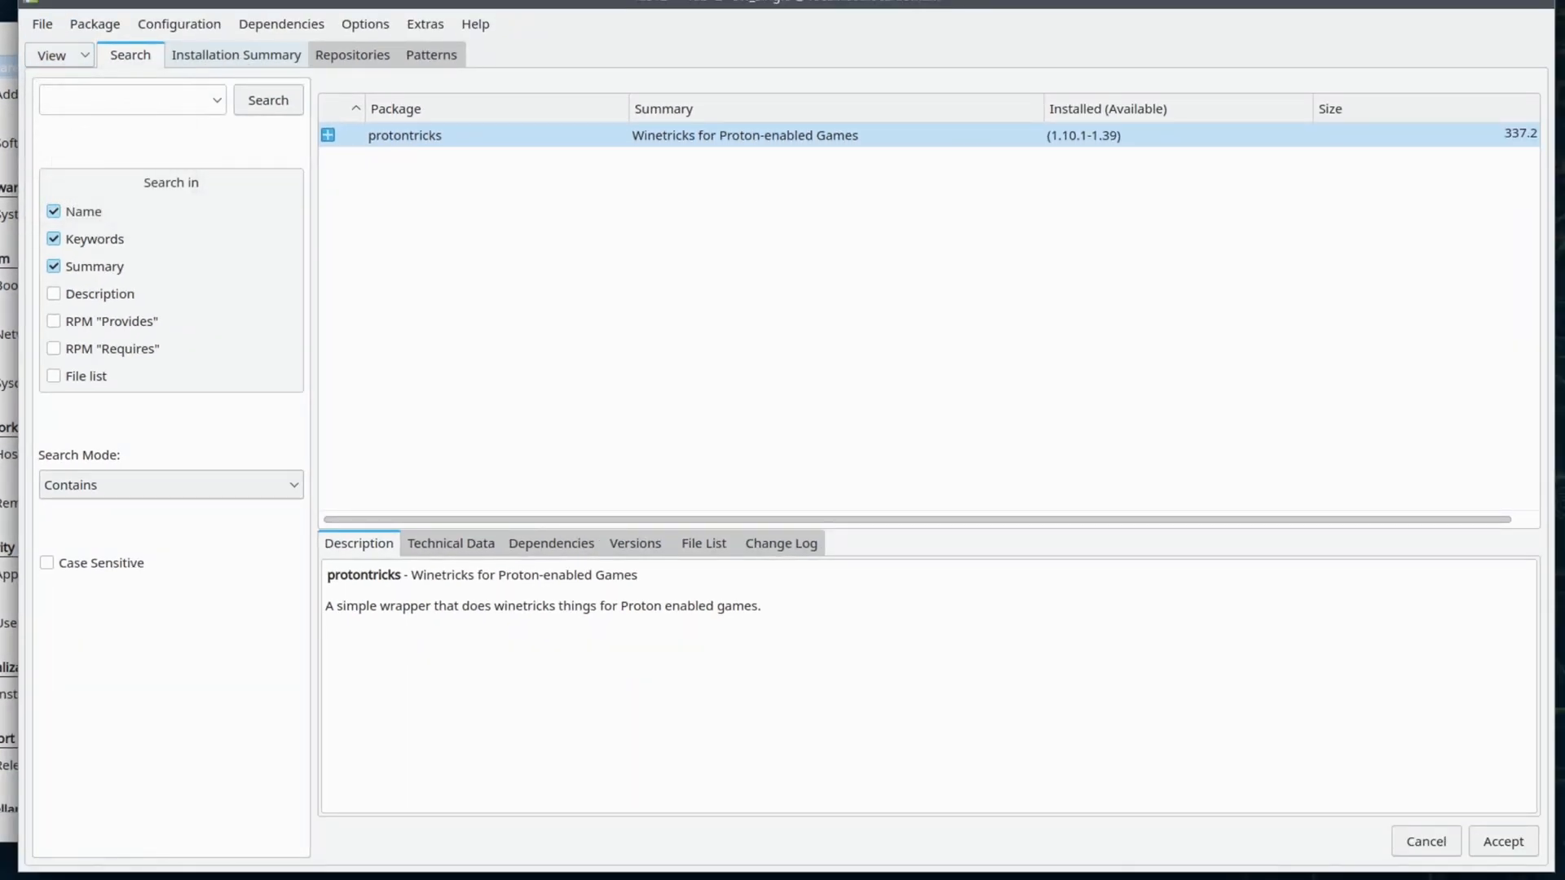
- Review the Installation Summary of queued packages and accept to start installing them
{"action": "left_click", "coordinate": [235, 55]}
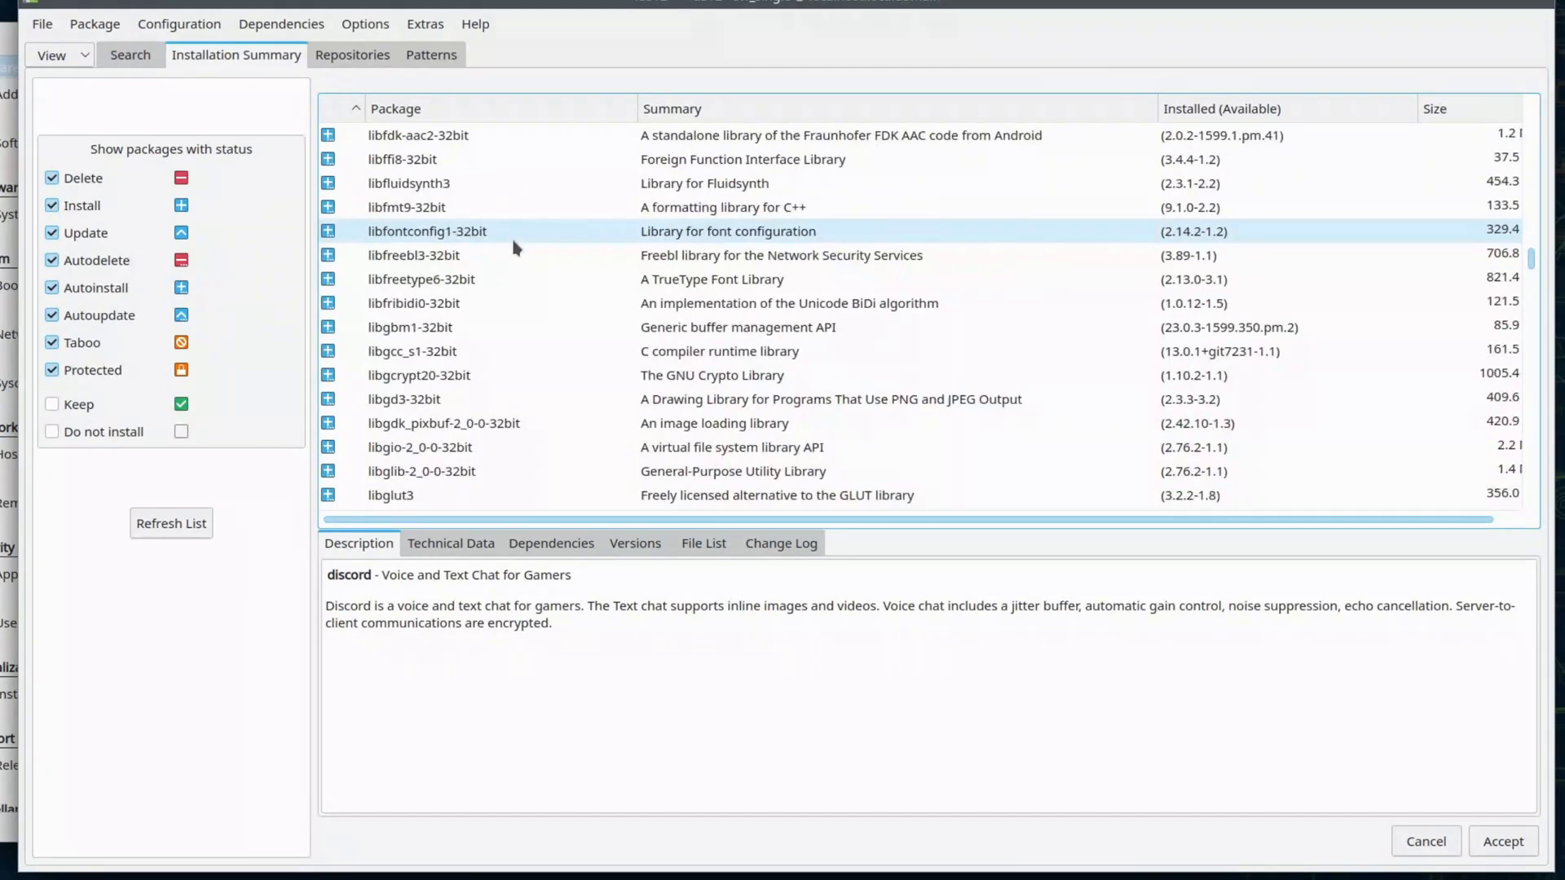
{"action": "scroll", "scroll_direction": "down", "scroll_amount": 3}
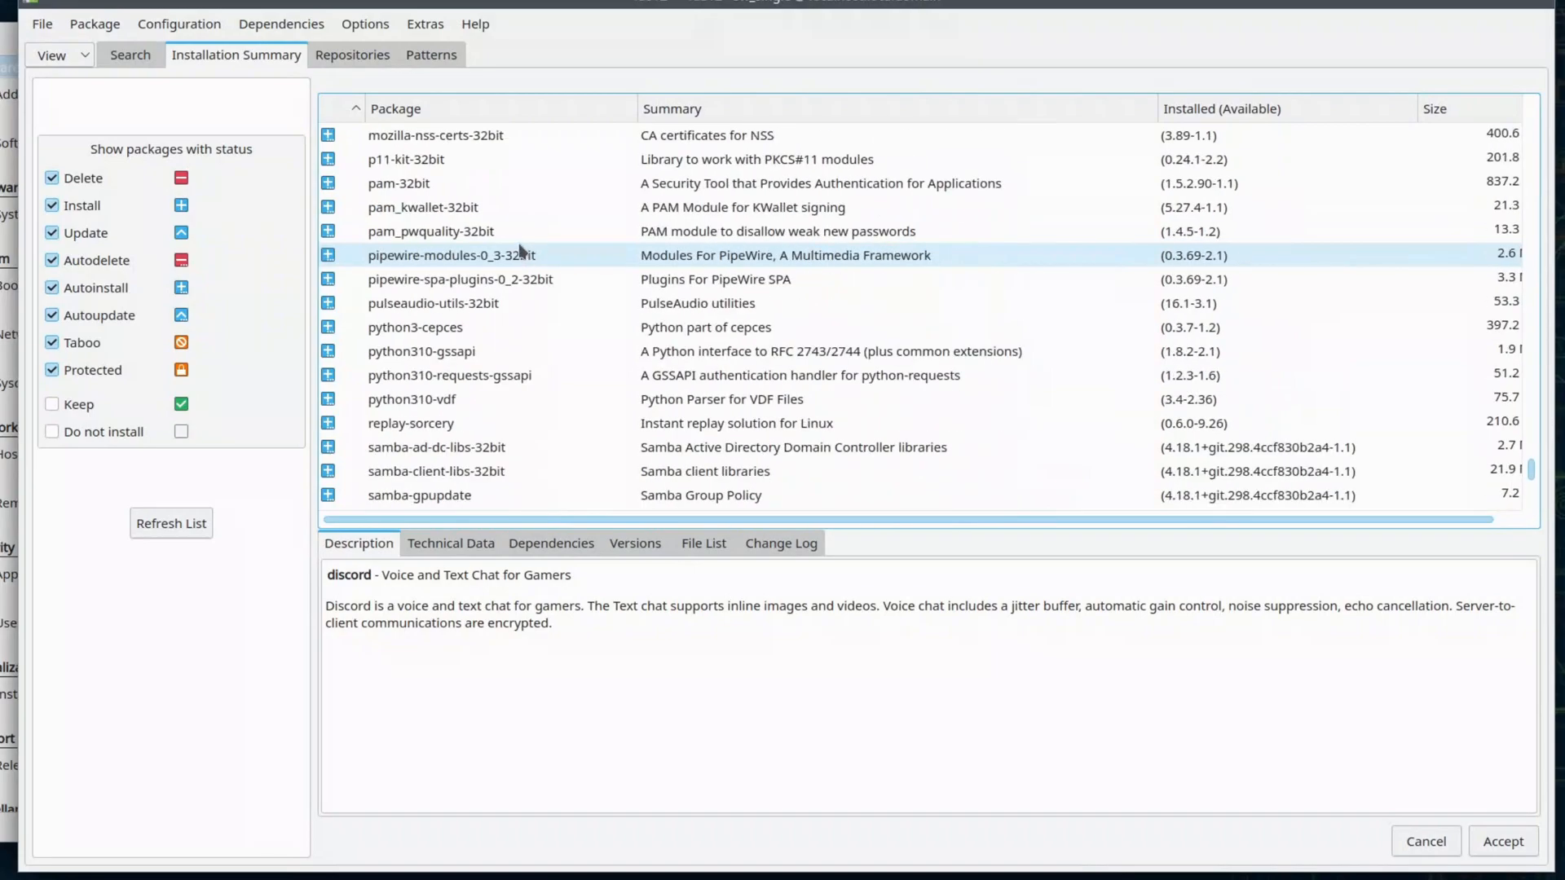
{"action": "left_click", "coordinate": [1501, 841]}
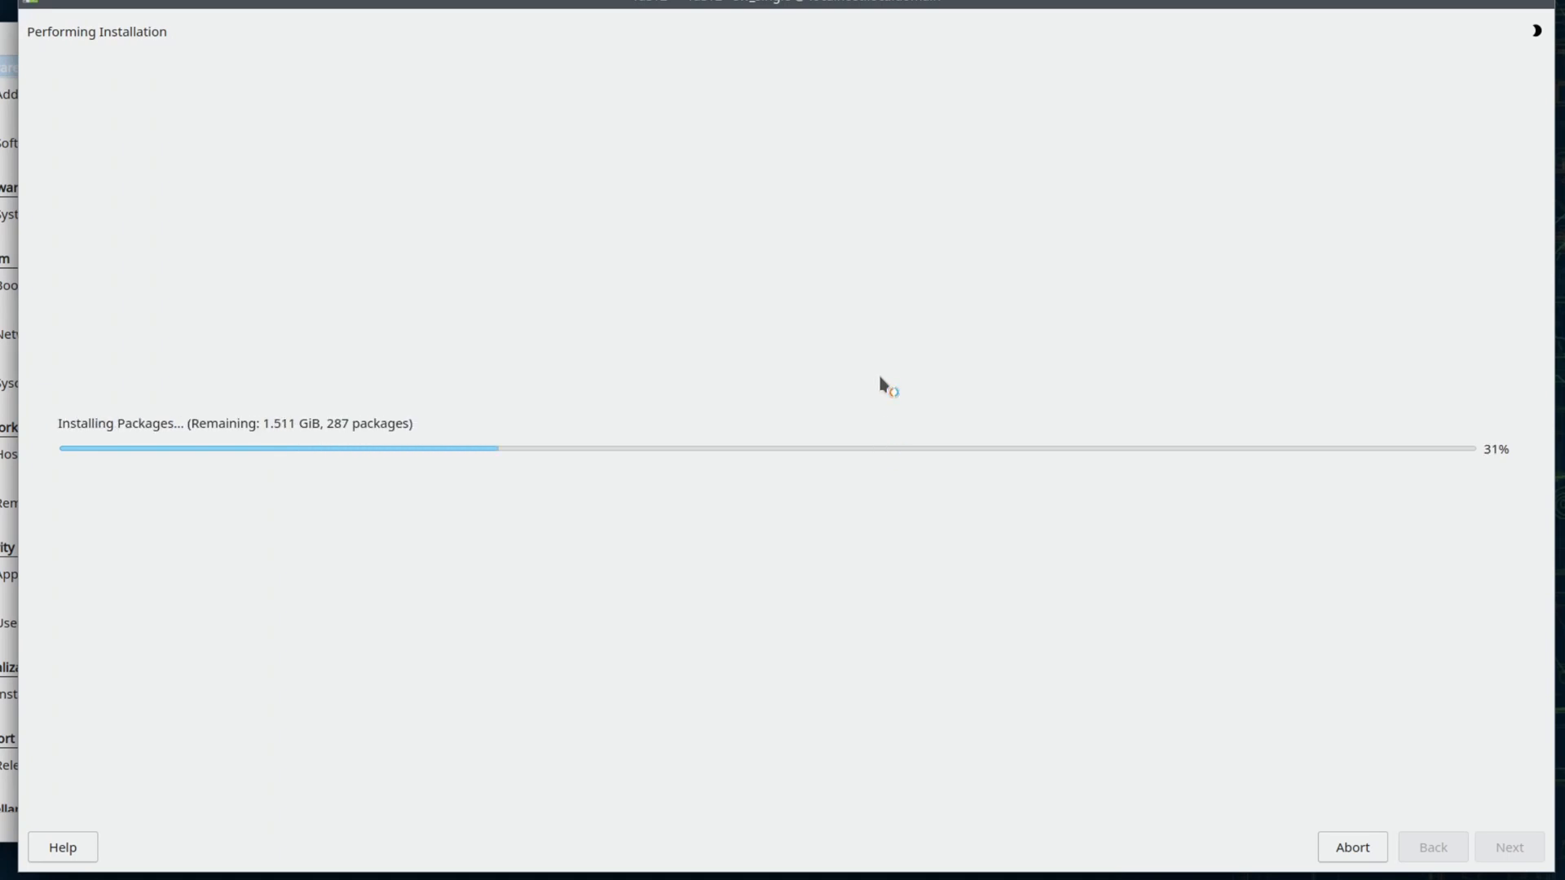
{"action": "mouse_move", "coordinate": [585, 402]}
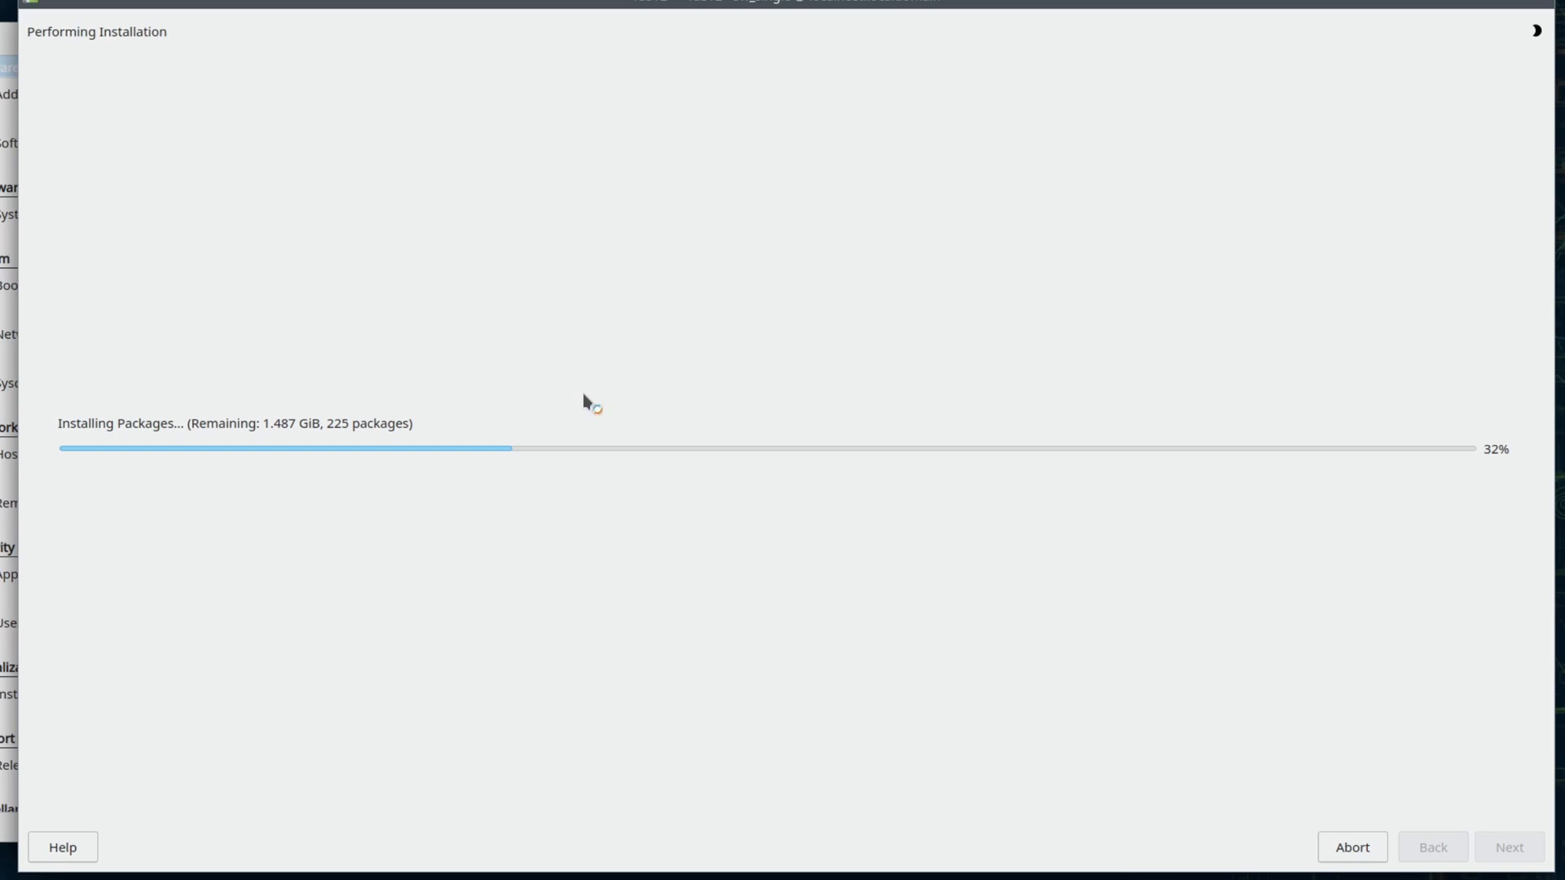